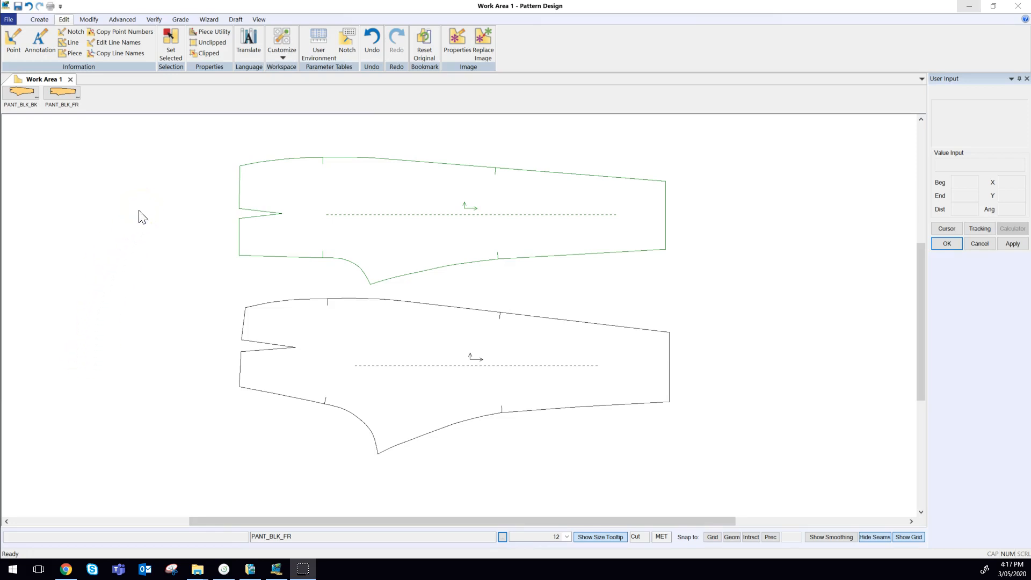
pyautogui.moveTo(137, 219)
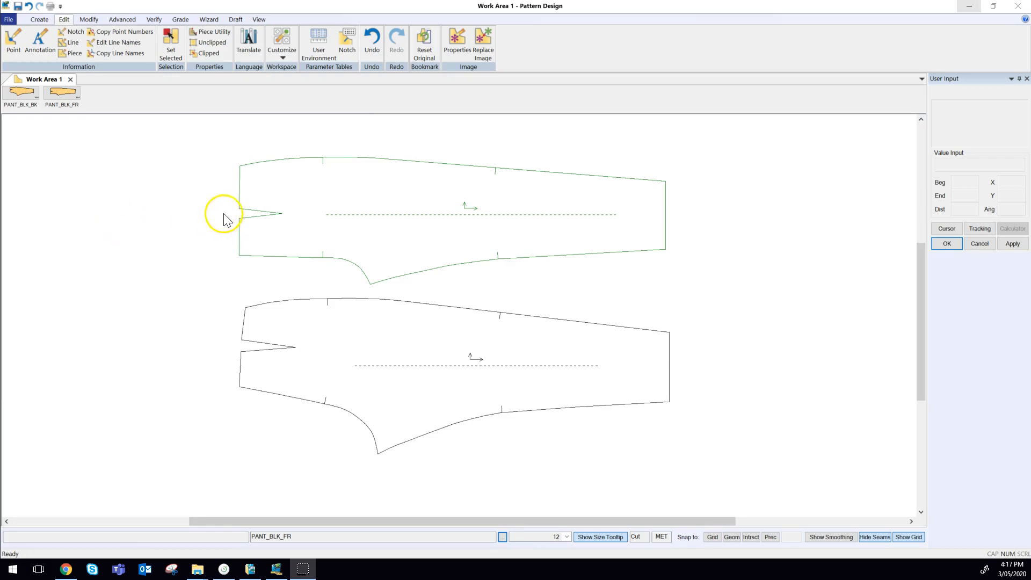
pyautogui.moveTo(206, 338)
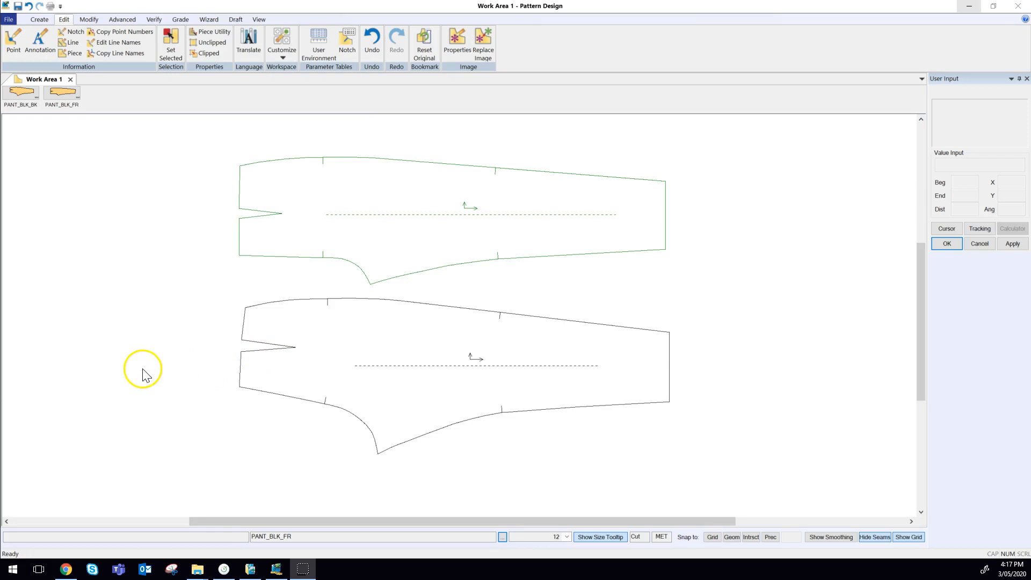
pyautogui.moveTo(243, 199)
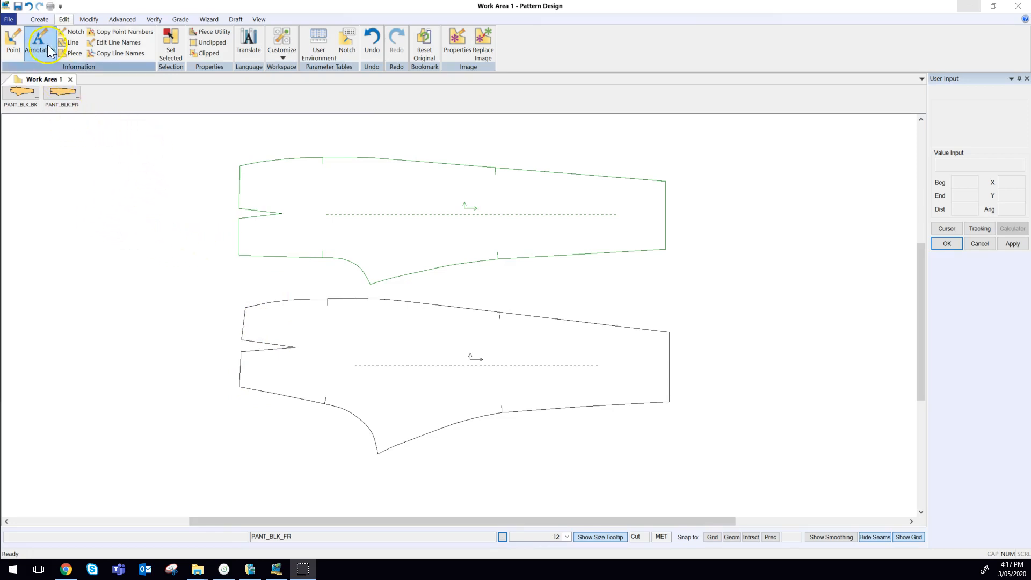
# Step: Start Offset Even from the Create tools with Extend to Adjacent Lines checked
pyautogui.click(39, 20)
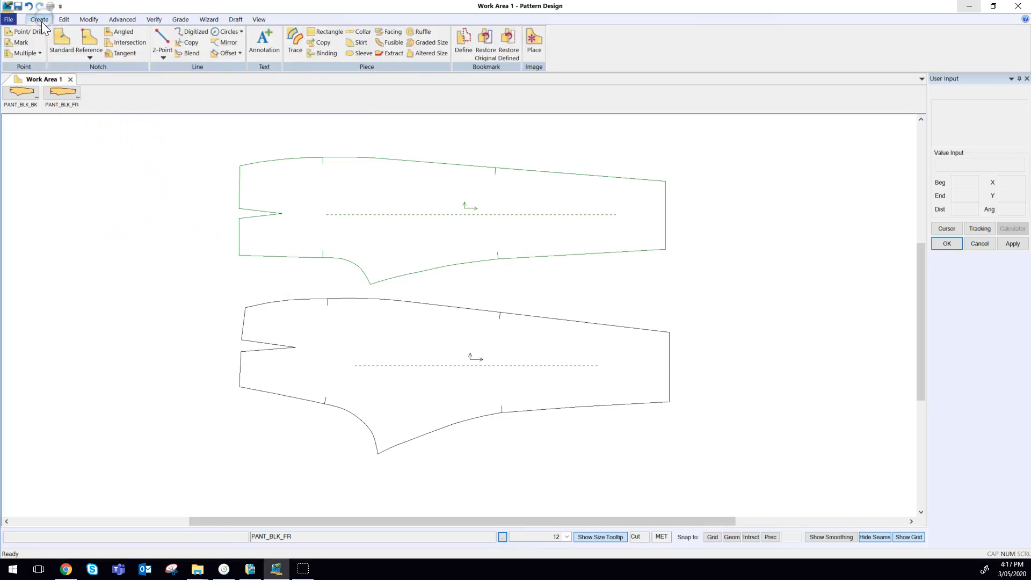
pyautogui.click(236, 53)
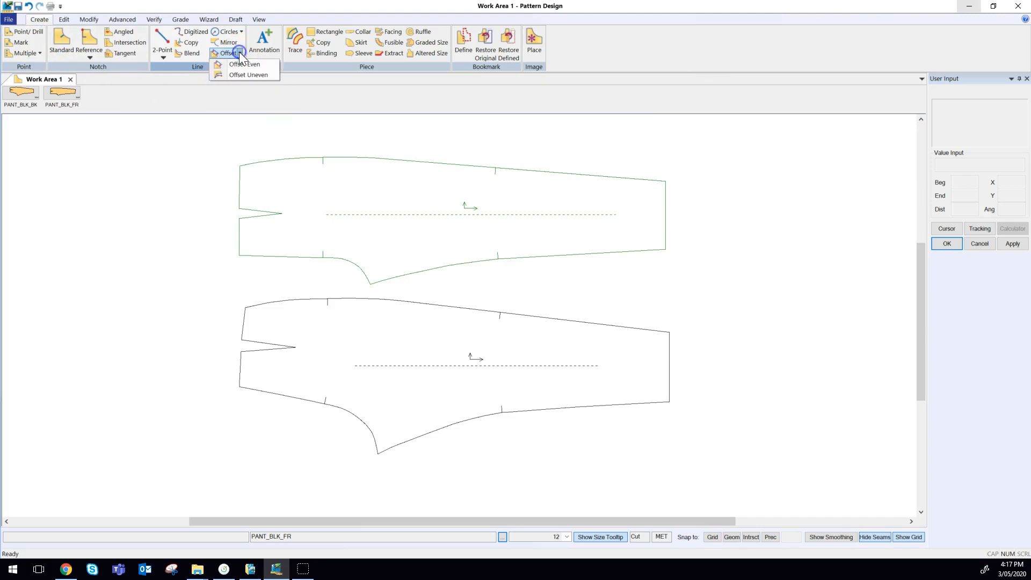
pyautogui.click(246, 64)
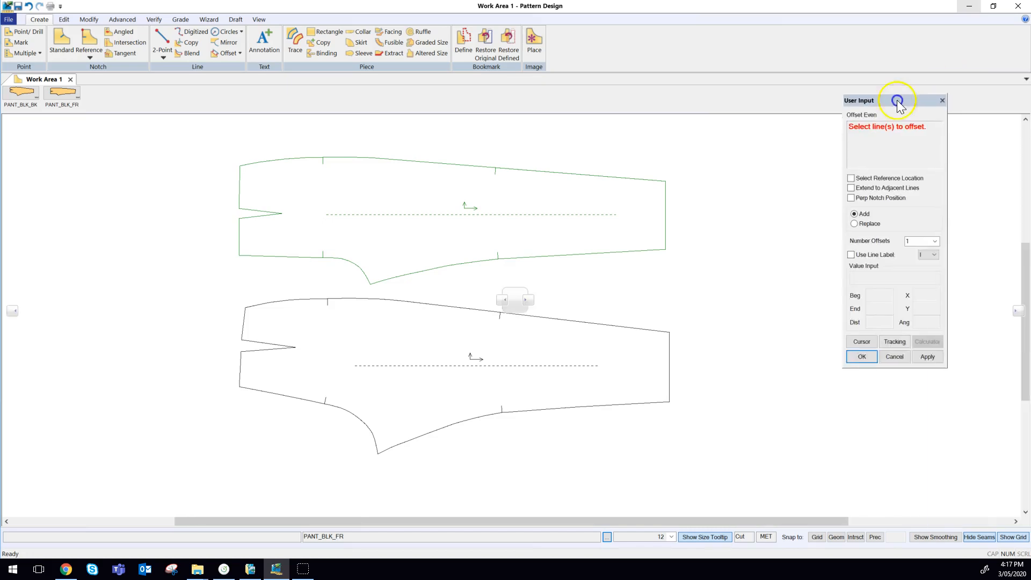
pyautogui.moveTo(896, 100); pyautogui.dragTo(775, 97)
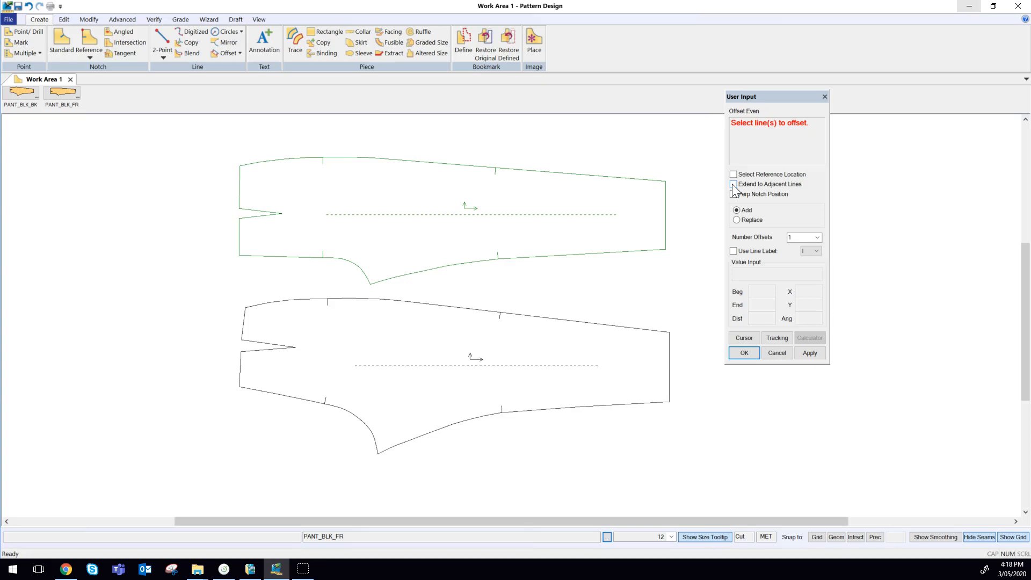
pyautogui.click(732, 184)
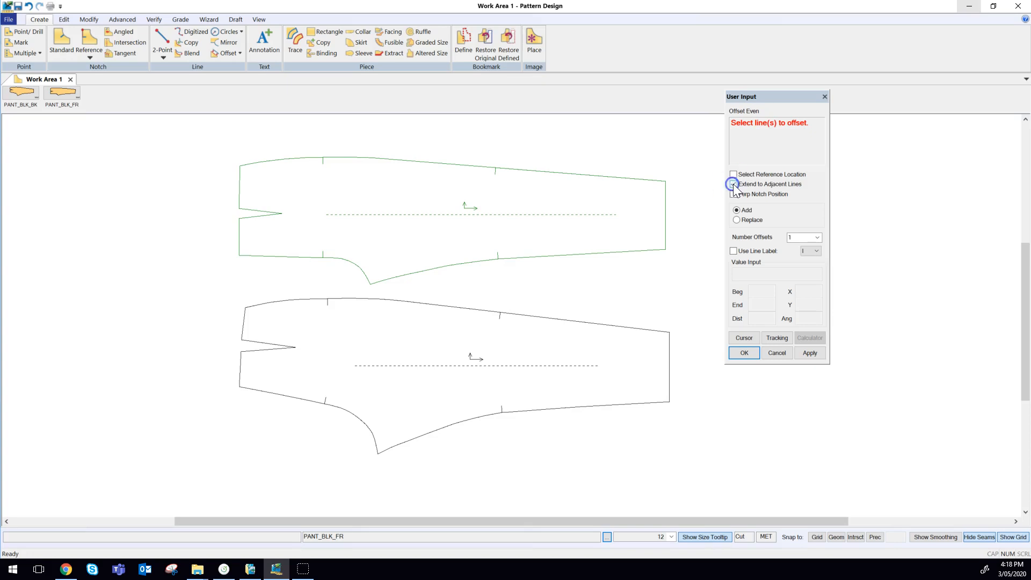
pyautogui.click(732, 184)
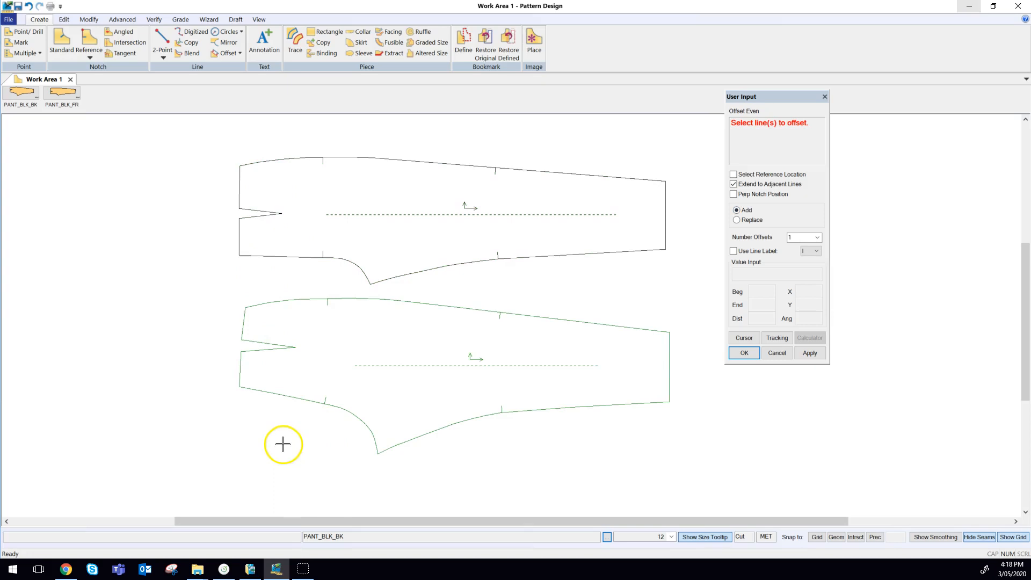
pyautogui.moveTo(221, 372)
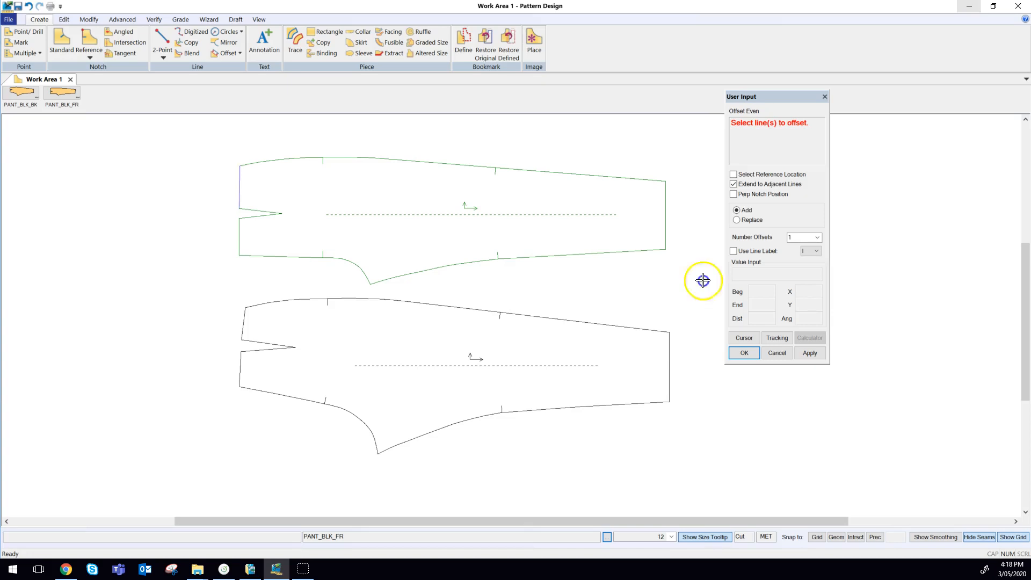
# Step: Select the waist lines of the front and back pant pieces to offset inward
pyautogui.click(277, 295)
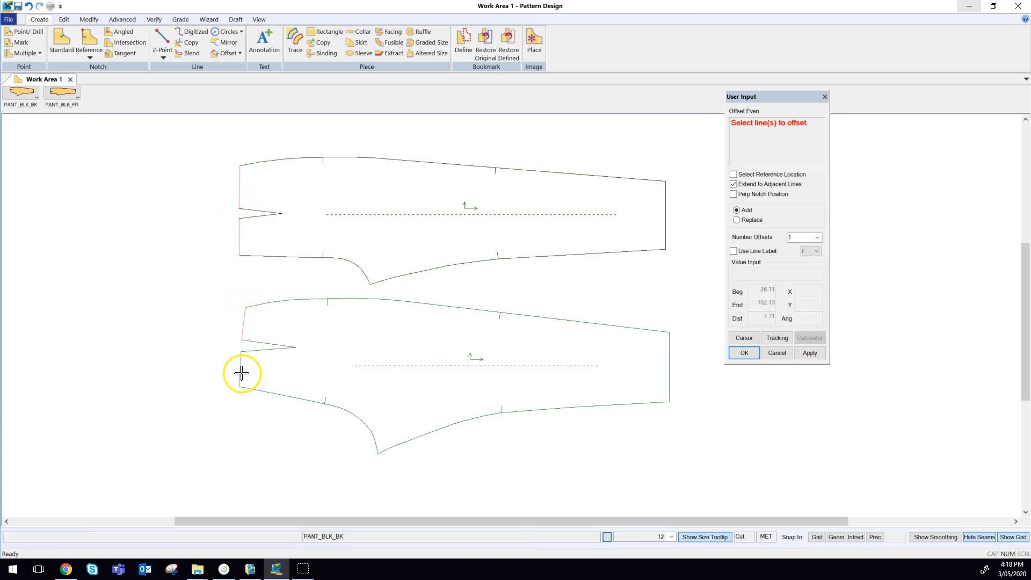
pyautogui.click(240, 374)
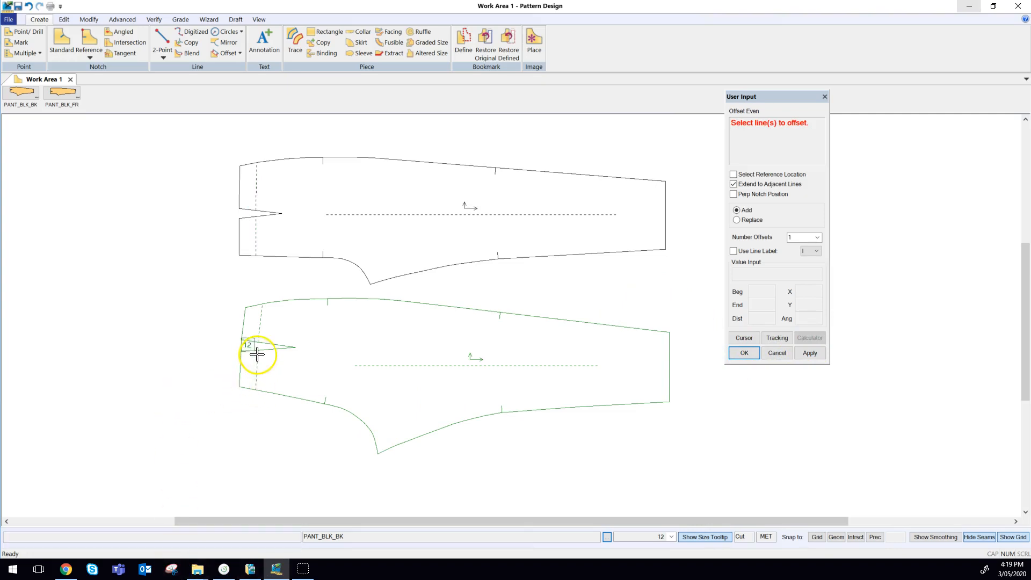
pyautogui.moveTo(260, 313)
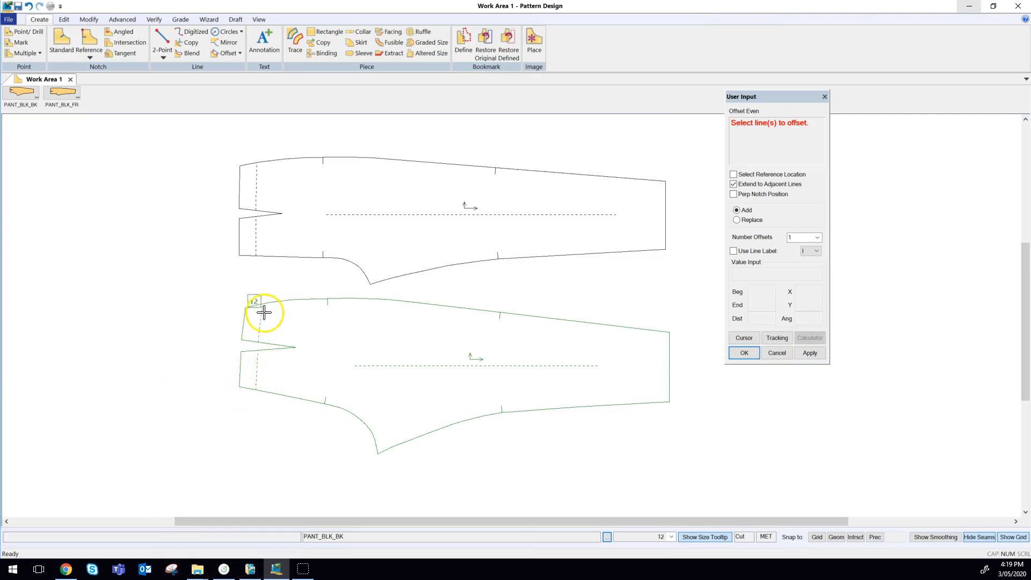
pyautogui.moveTo(307, 487)
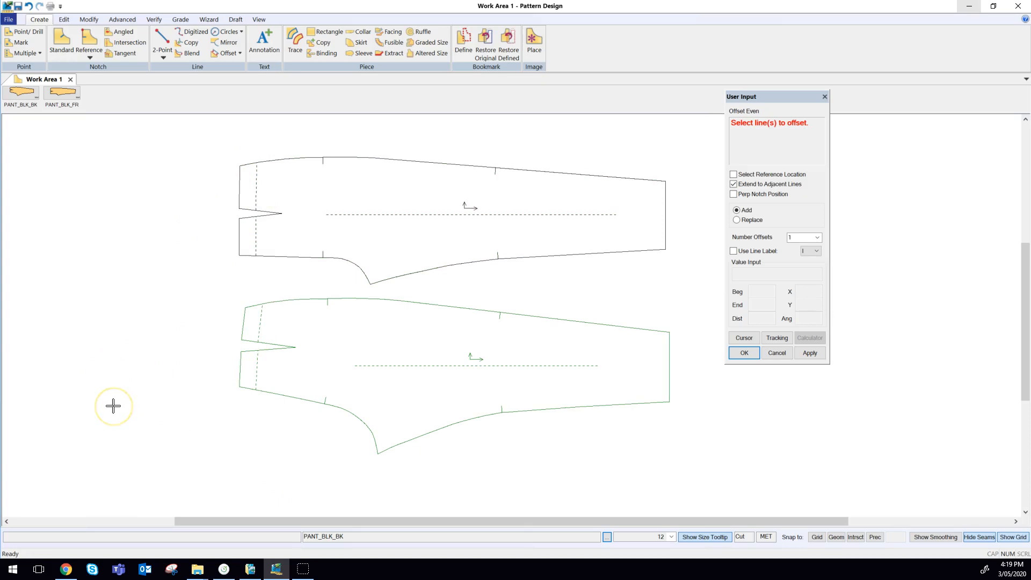
pyautogui.moveTo(120, 440)
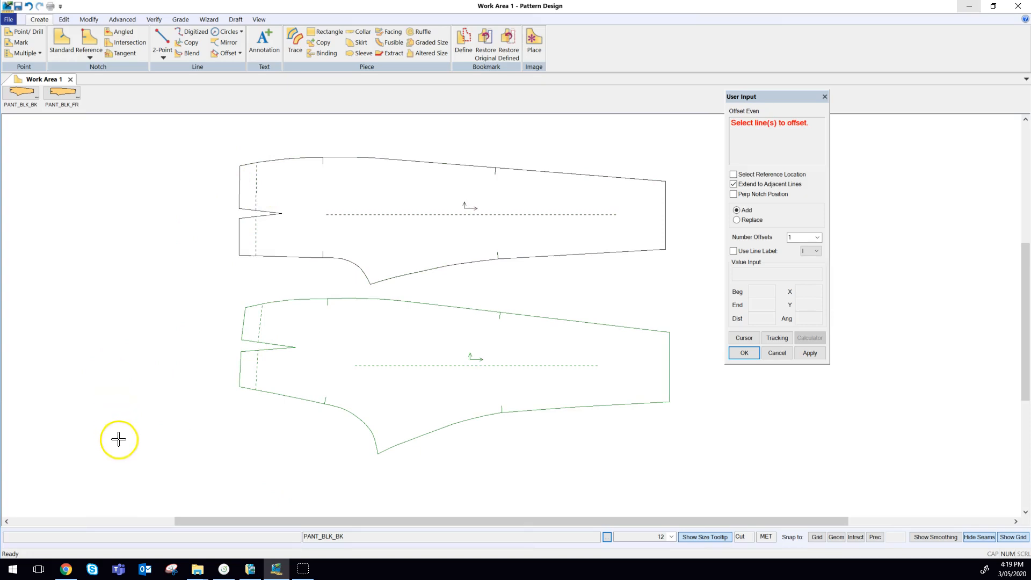
pyautogui.moveTo(92, 327)
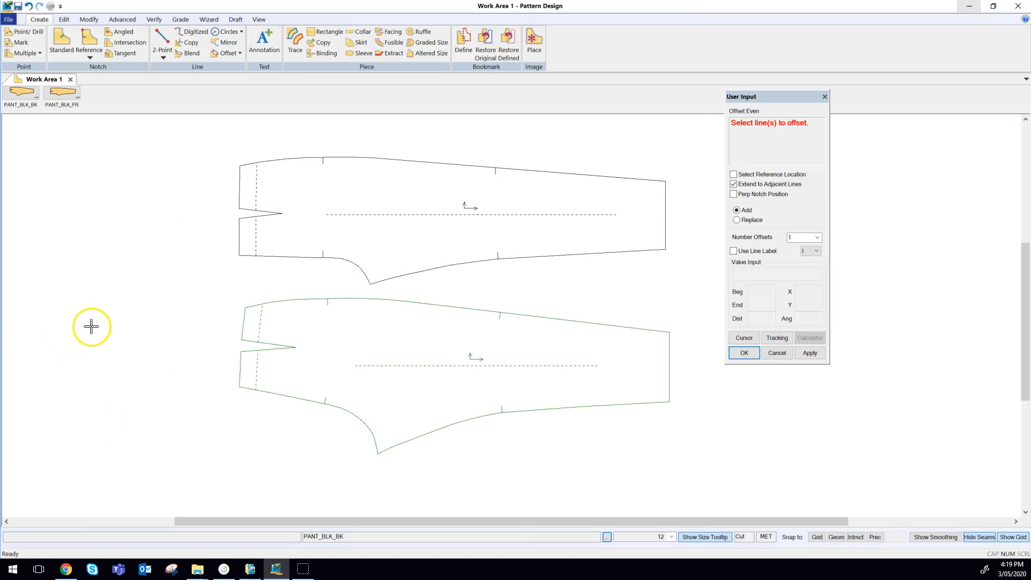
# Step: Choose OK from the right-click menu to end offsetting and keep both waist offset lines
pyautogui.rightClick(92, 326)
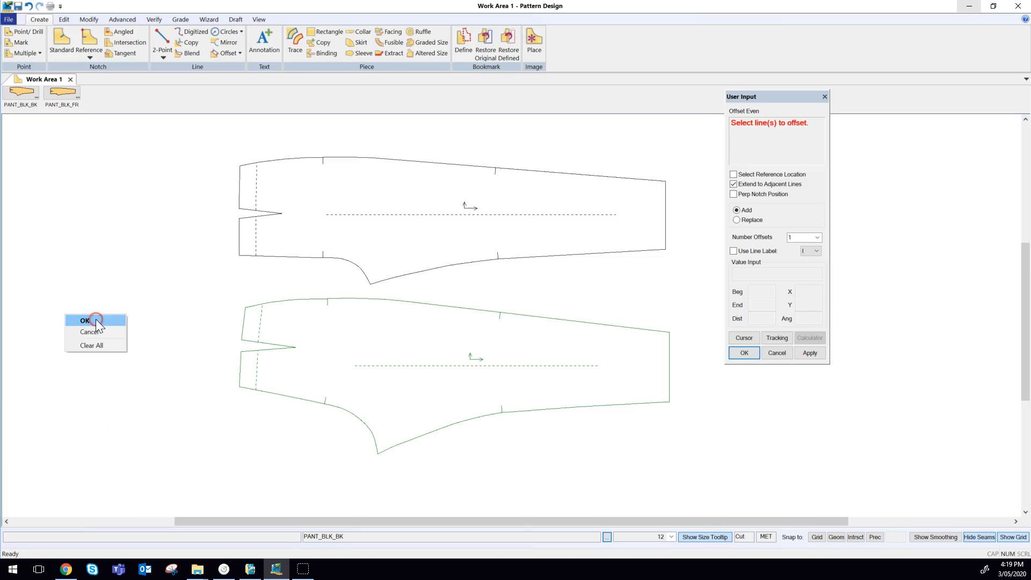
pyautogui.click(84, 320)
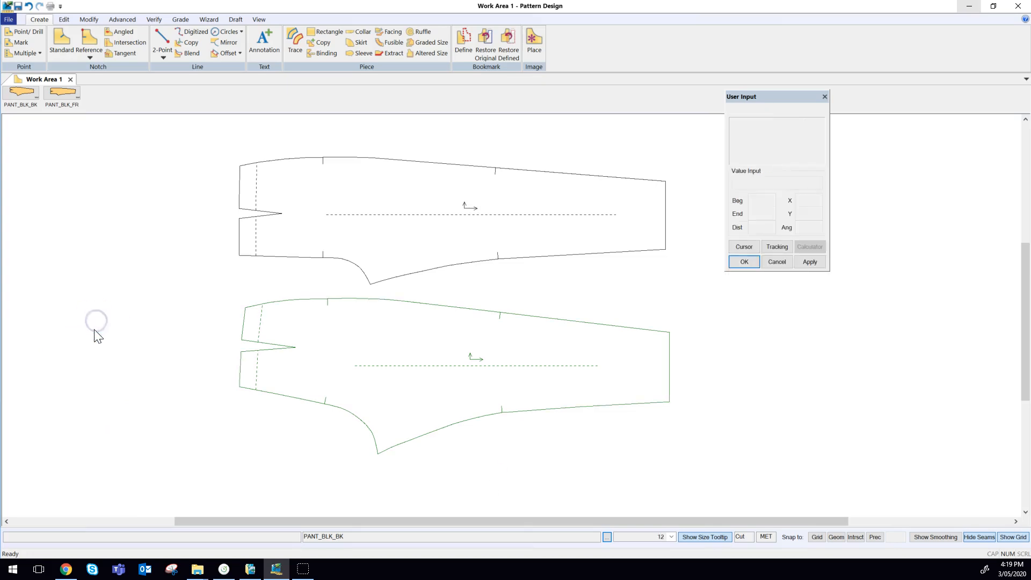
pyautogui.moveTo(90, 403)
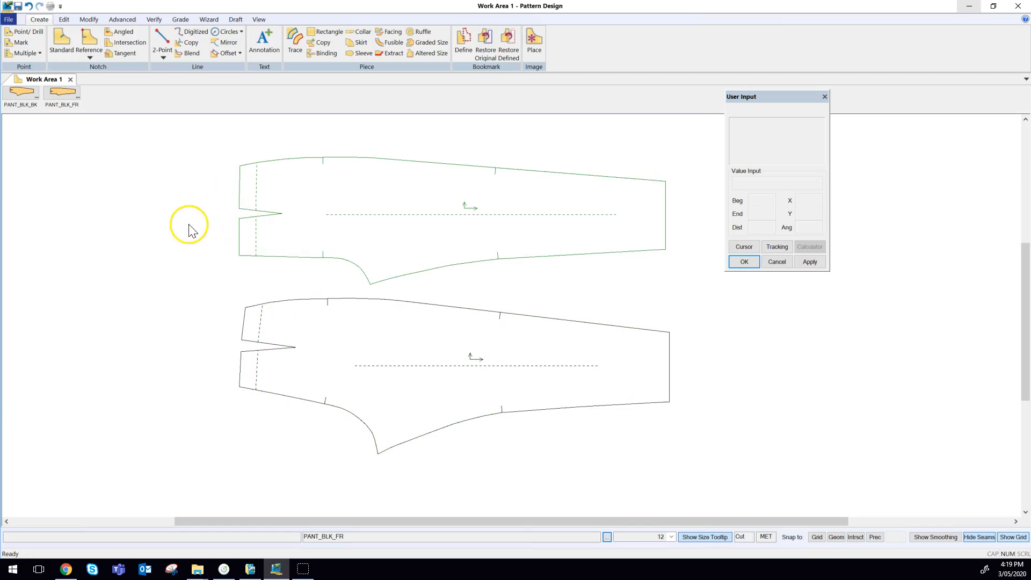
pyautogui.moveTo(171, 286)
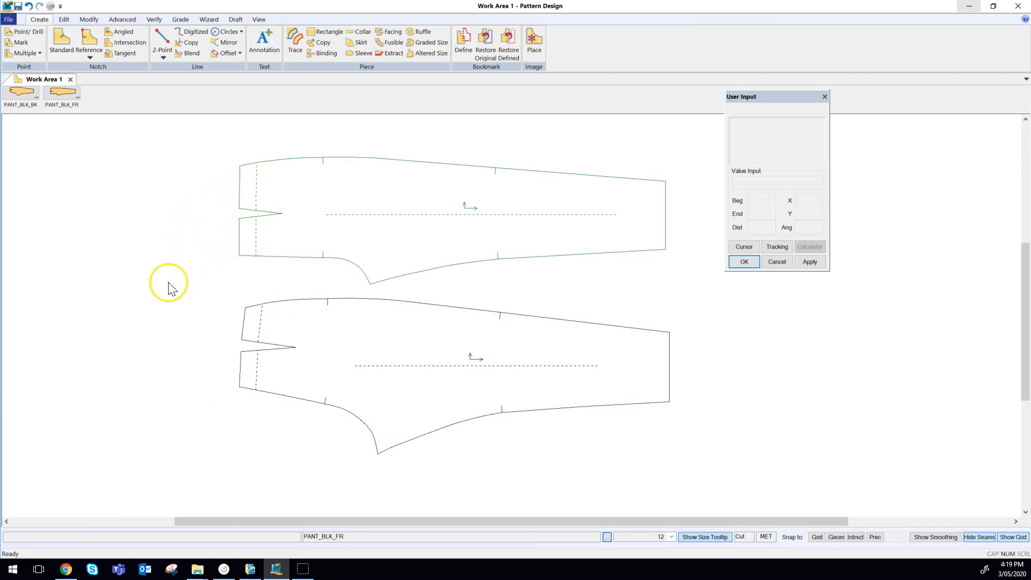
pyautogui.moveTo(384, 96)
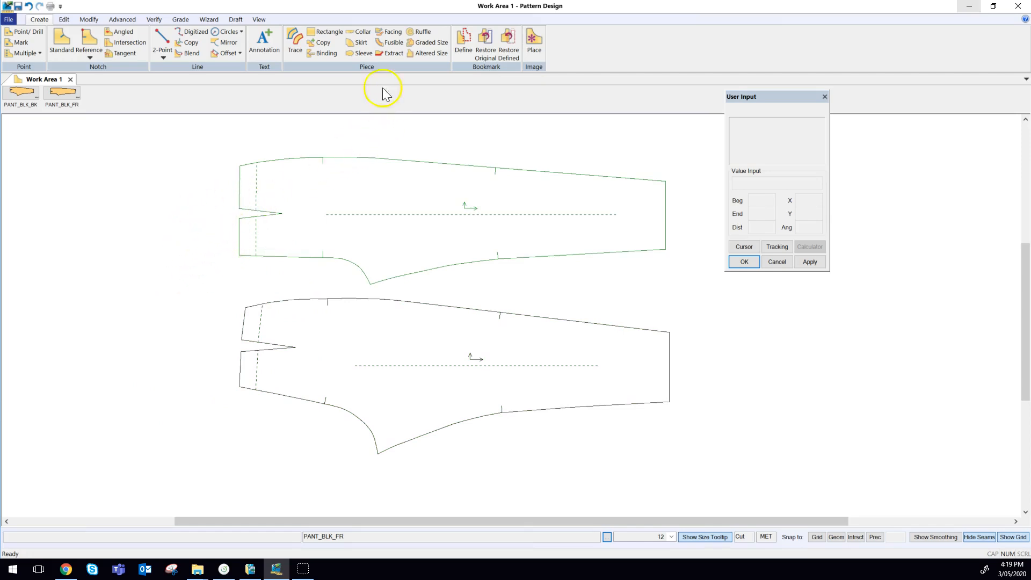
pyautogui.moveTo(391, 54)
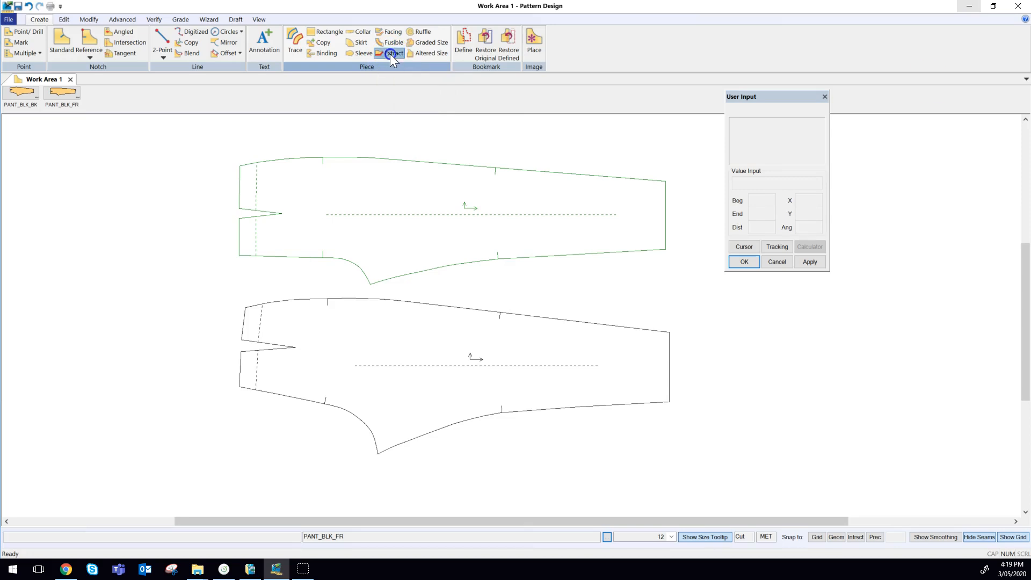
# Step: Extract the front pant's upper waist region as a separate piece, accepting its name
pyautogui.click(393, 54)
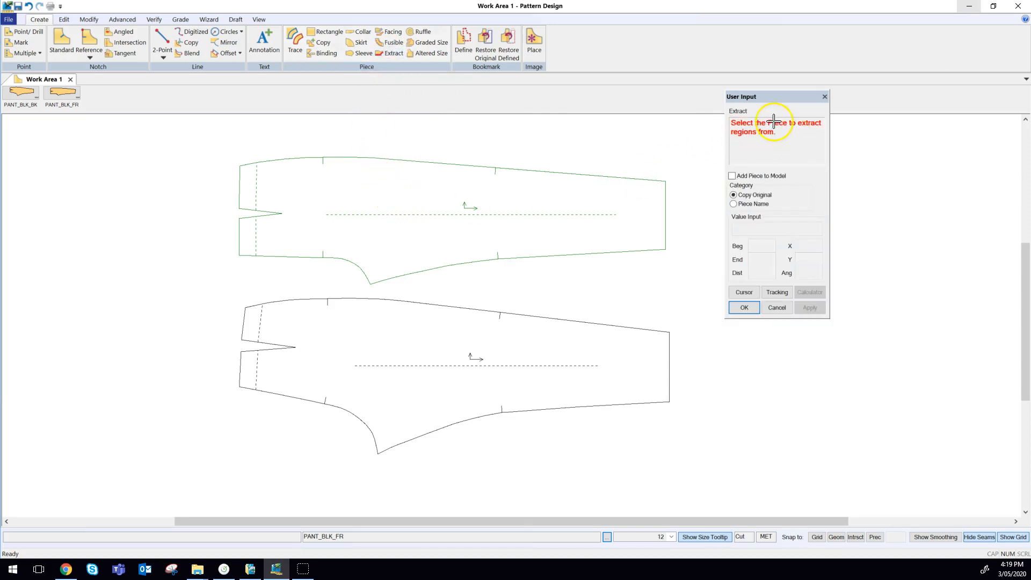
pyautogui.moveTo(366, 193)
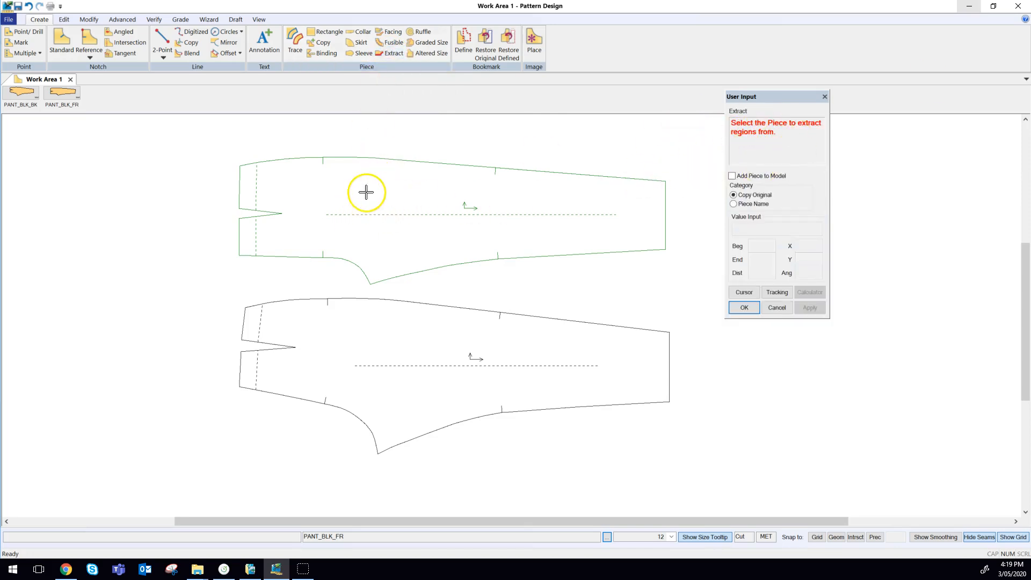
pyautogui.click(357, 192)
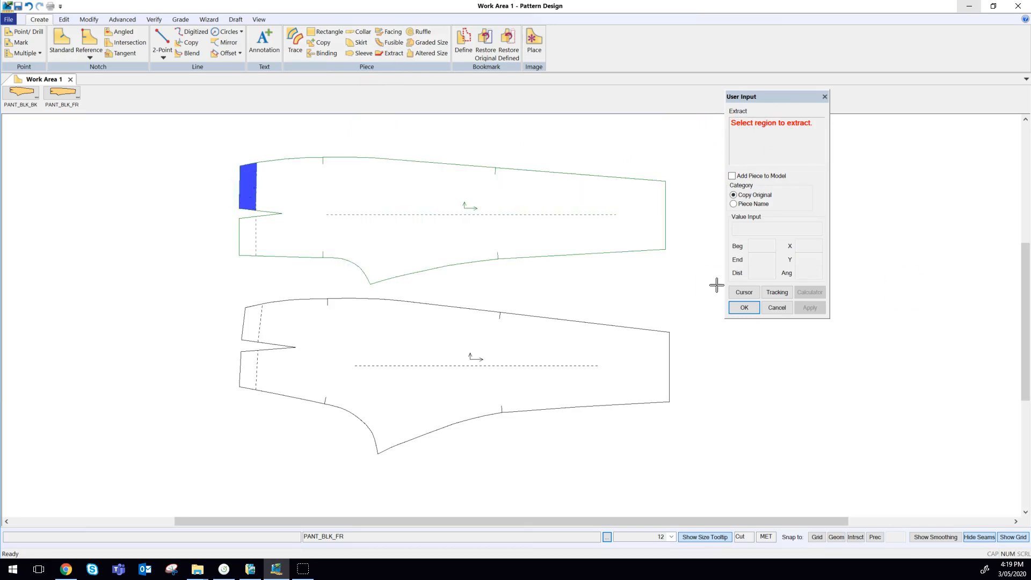
pyautogui.click(249, 189)
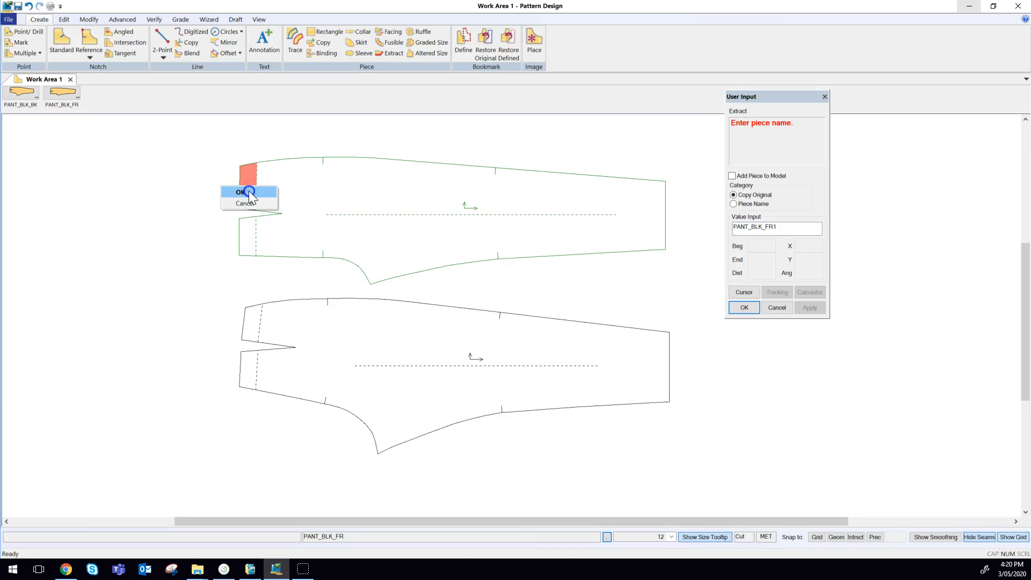
pyautogui.click(239, 192)
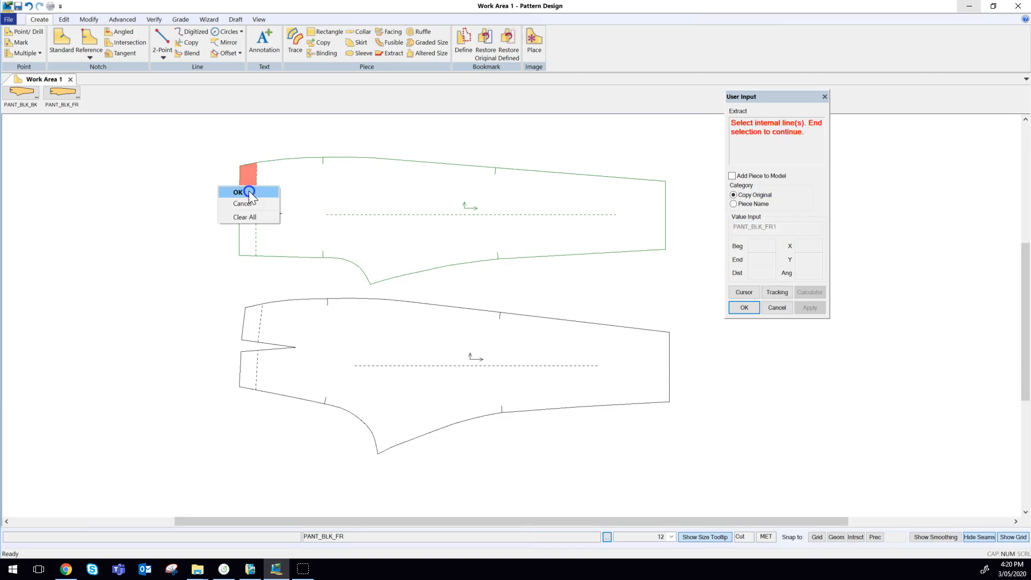
pyautogui.click(238, 192)
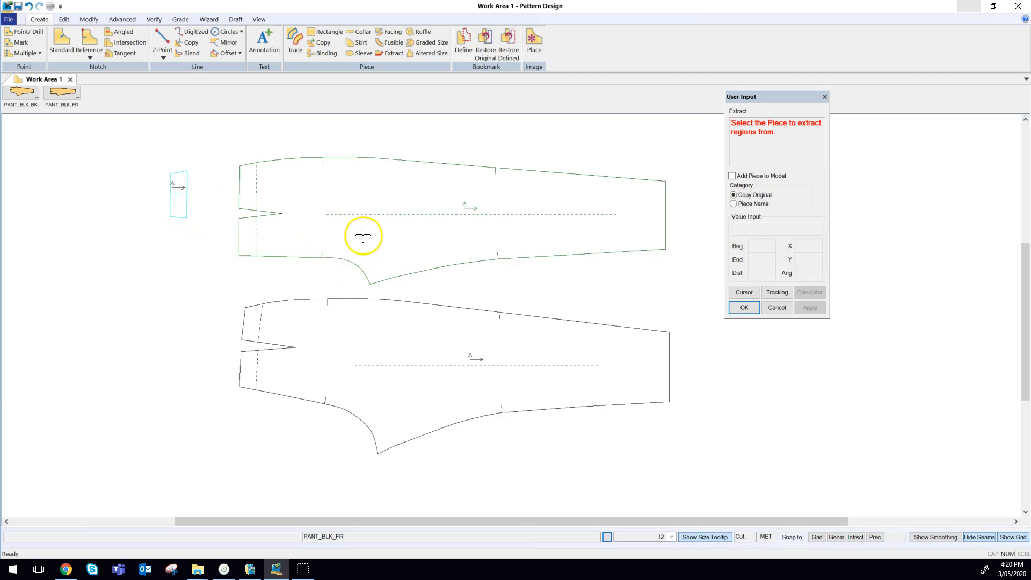
pyautogui.moveTo(355, 232)
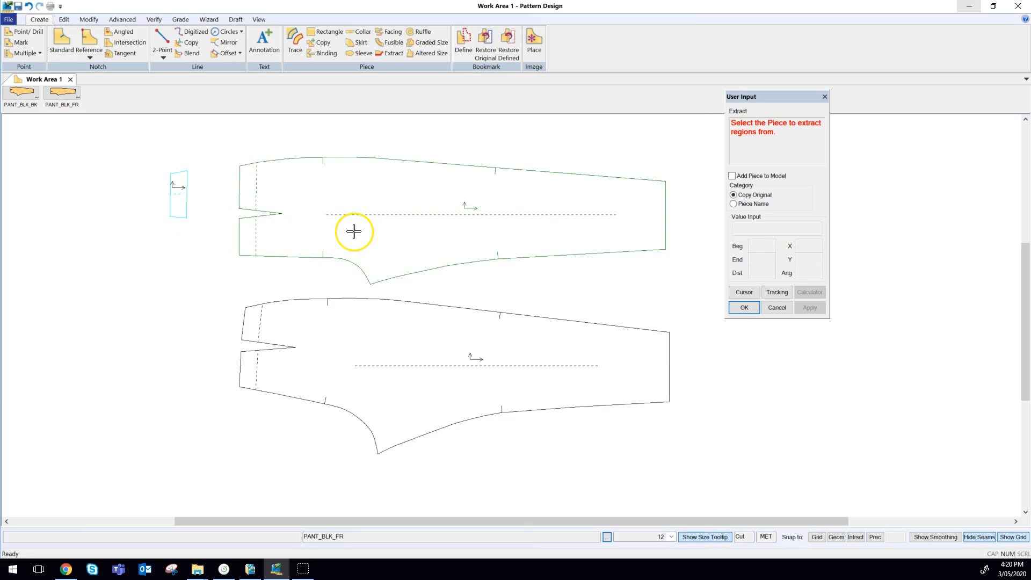
# Step: Extract the front pant's lower waist region as PANT_BLK_FR2 with no internal lines
pyautogui.click(249, 235)
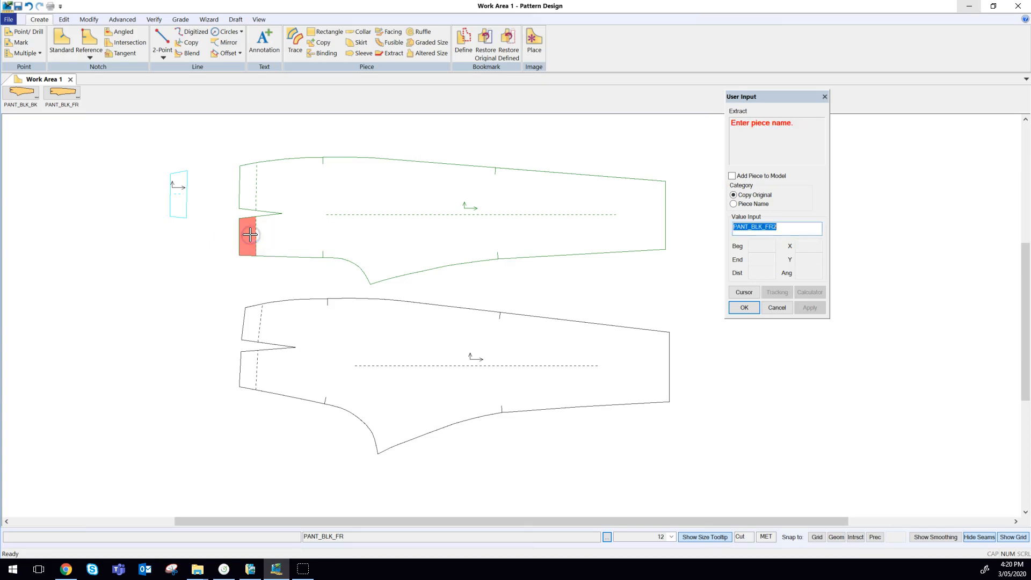
pyautogui.rightClick(250, 234)
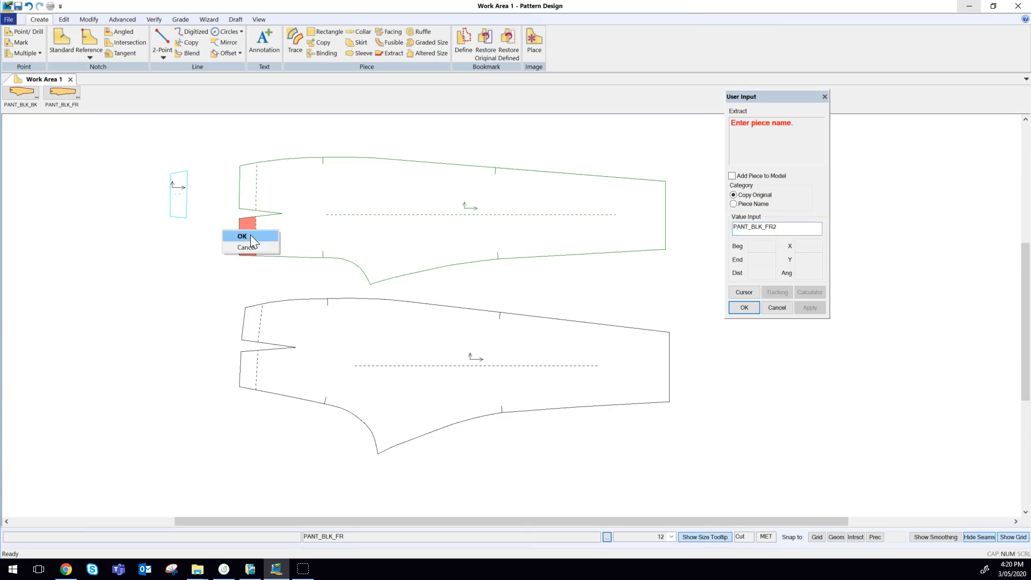
pyautogui.click(243, 235)
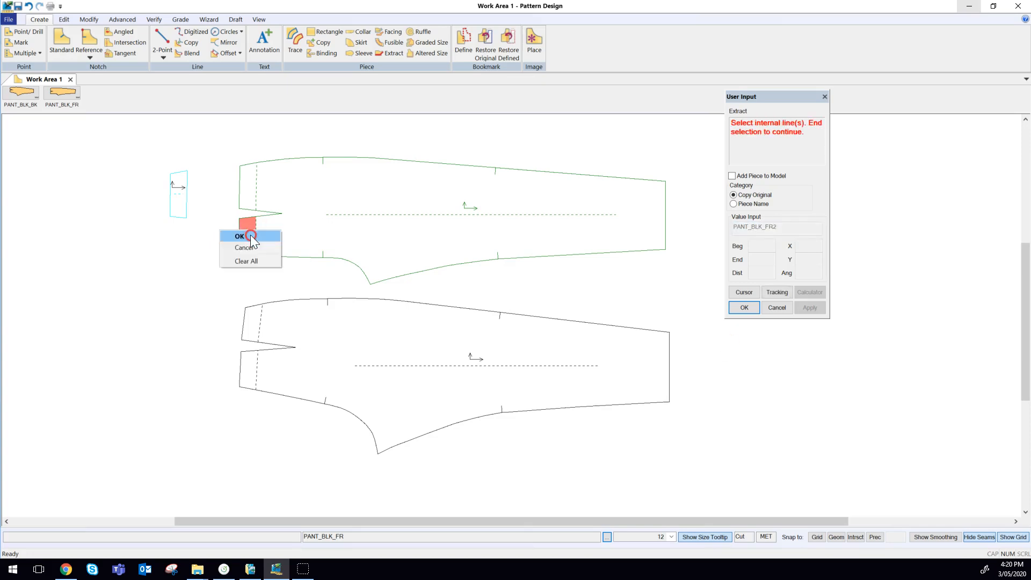
pyautogui.click(241, 235)
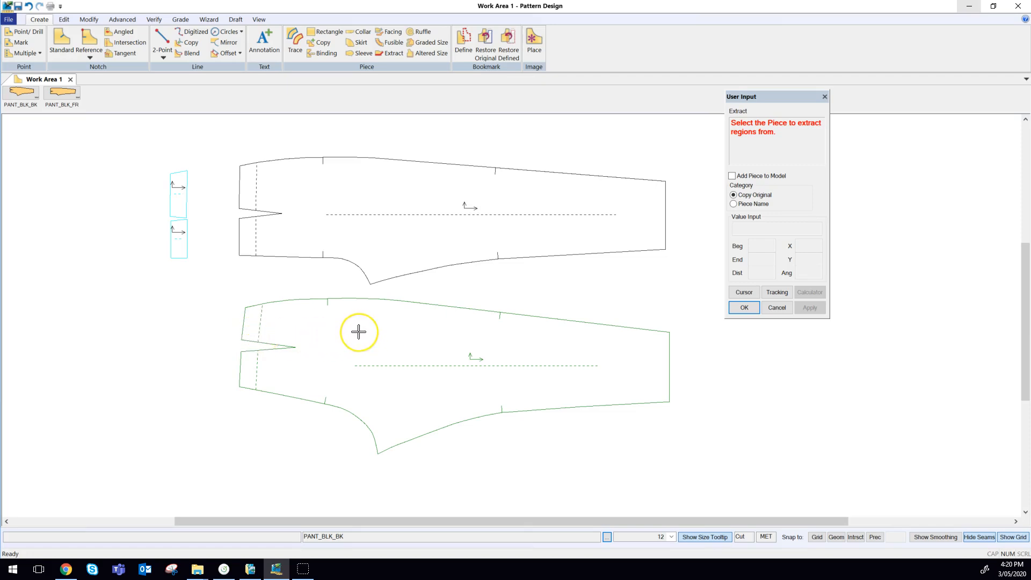
# Step: Extract the back pant's upper and lower waist regions as two pieces, then end extraction
pyautogui.click(359, 331)
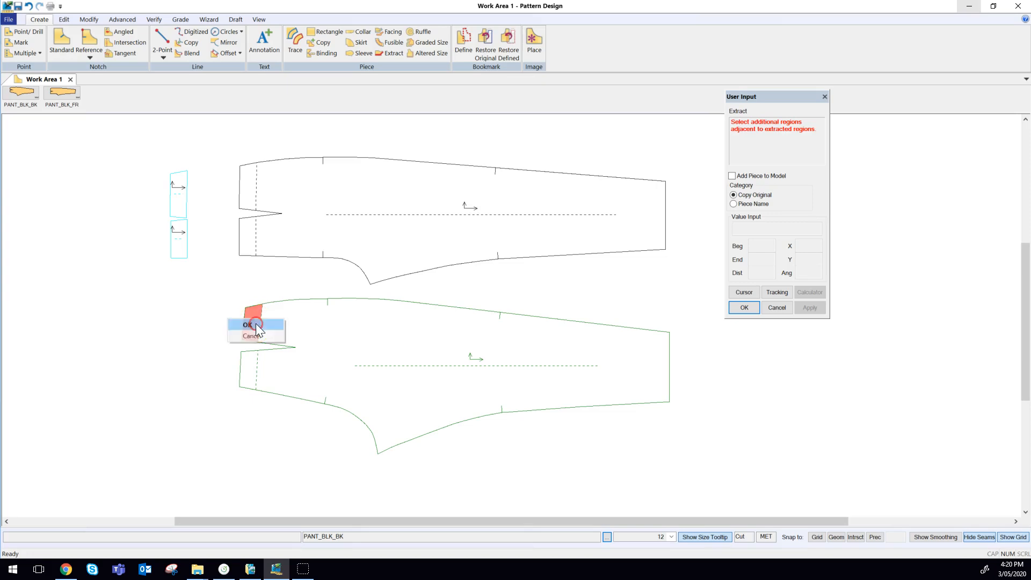
pyautogui.click(251, 324)
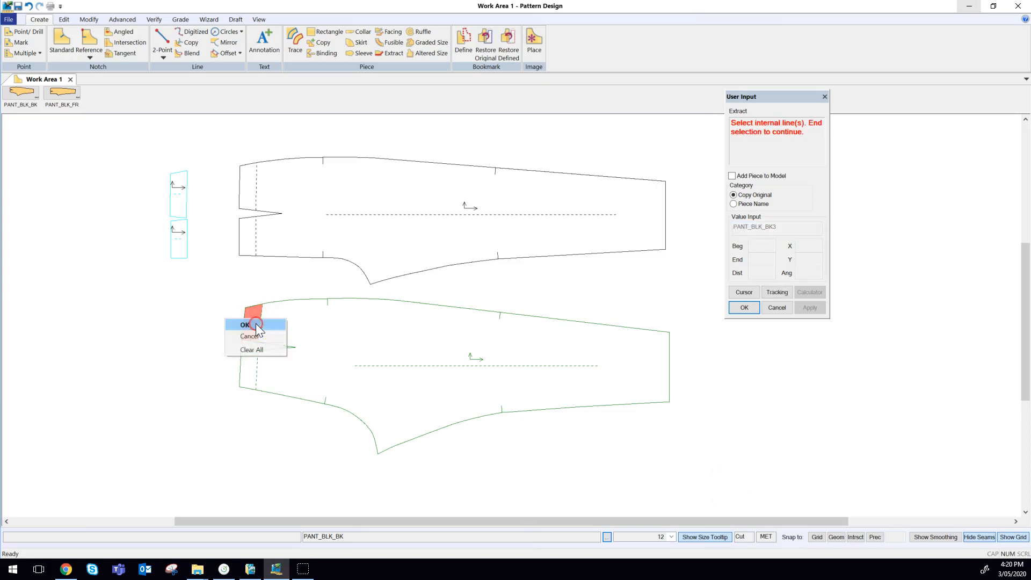
pyautogui.click(245, 324)
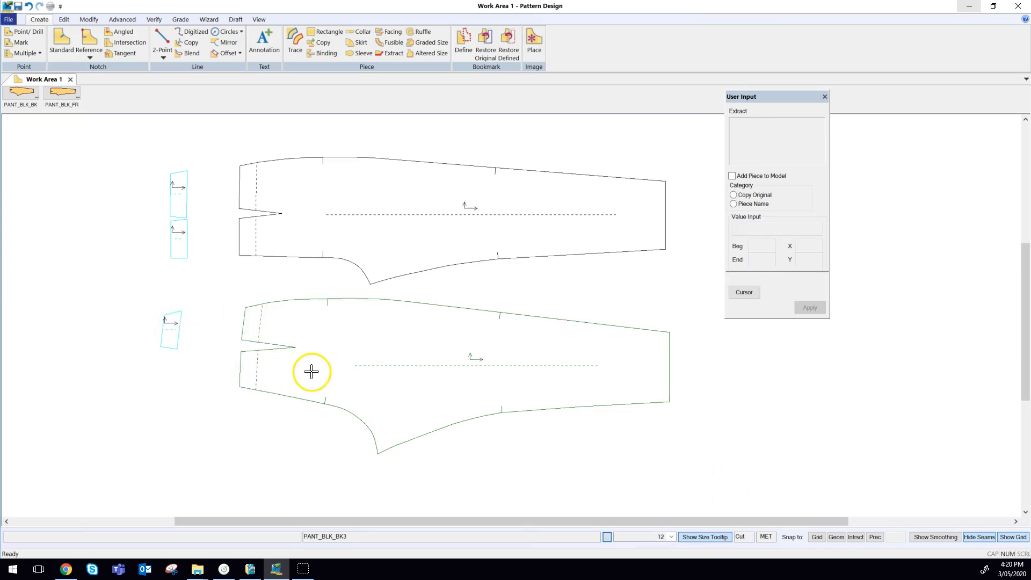
pyautogui.click(249, 373)
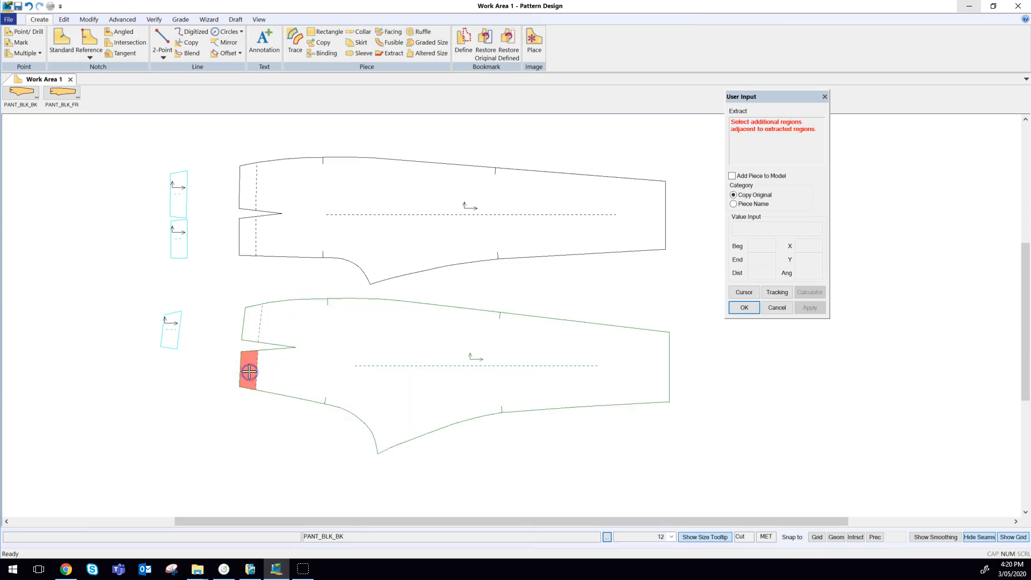
pyautogui.click(249, 371)
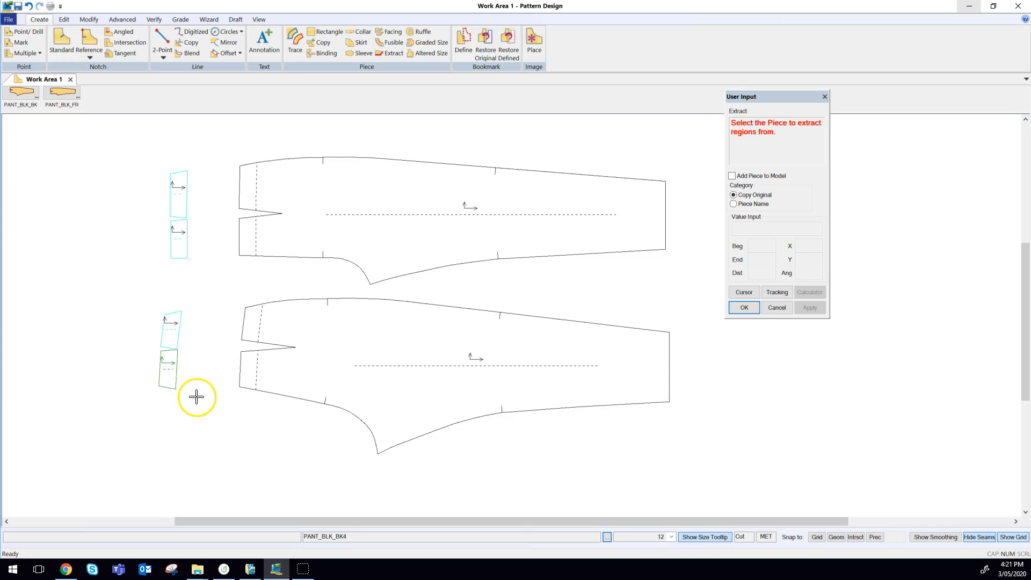
pyautogui.click(471, 372)
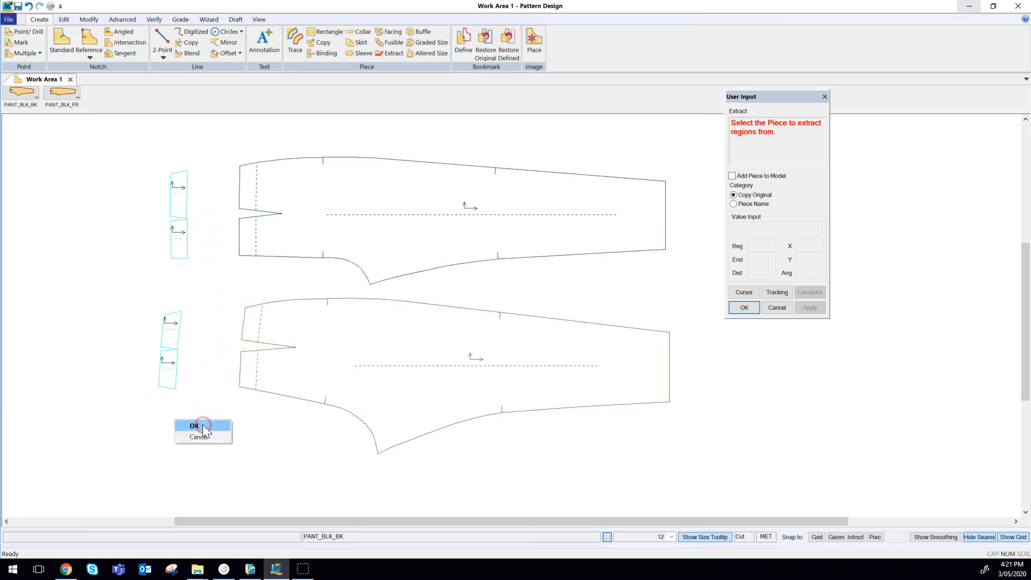
pyautogui.click(194, 425)
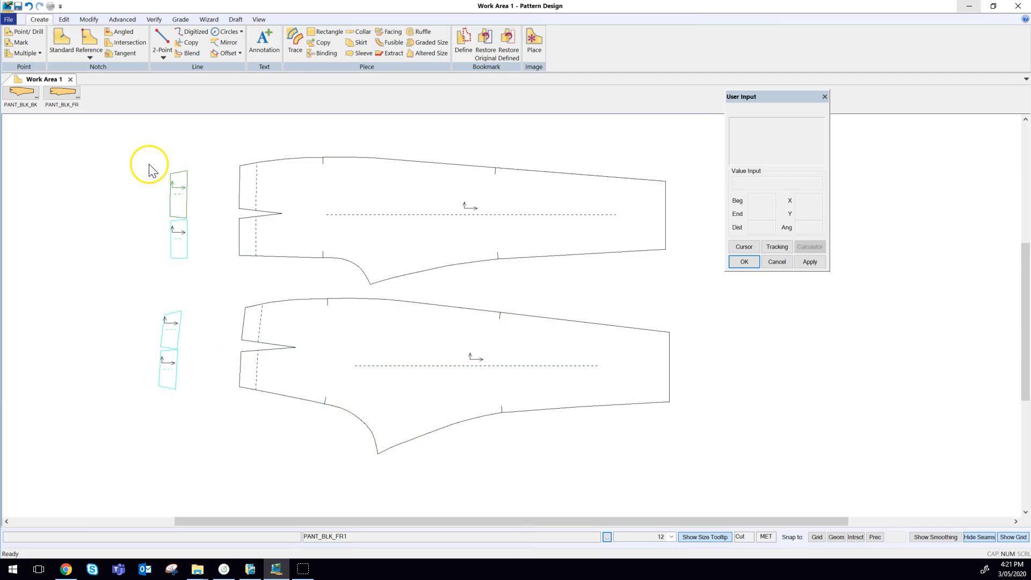
pyautogui.moveTo(157, 167)
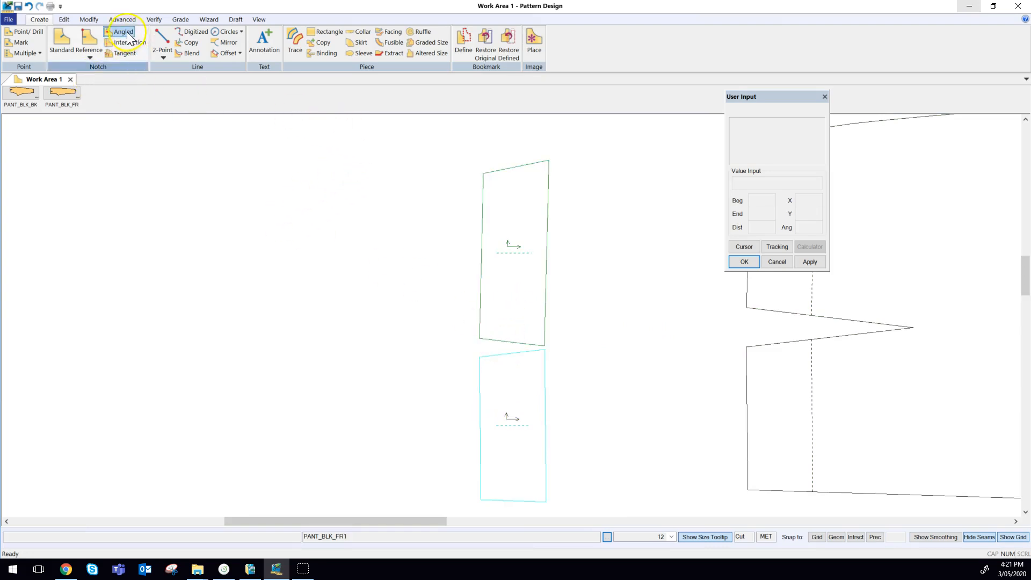
# Step: Switch to the Modify tools for piece modification
pyautogui.click(89, 20)
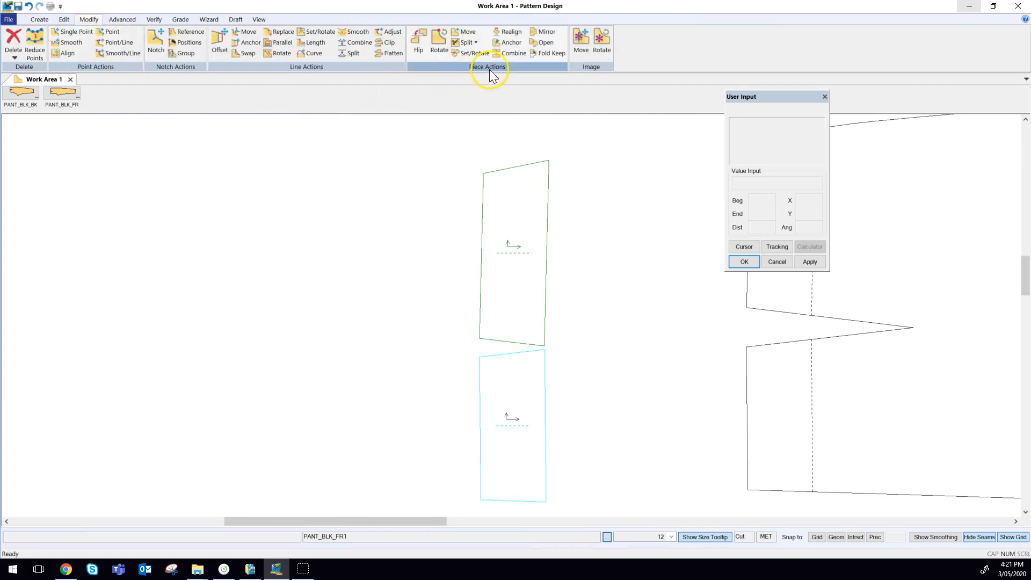
pyautogui.moveTo(496, 75)
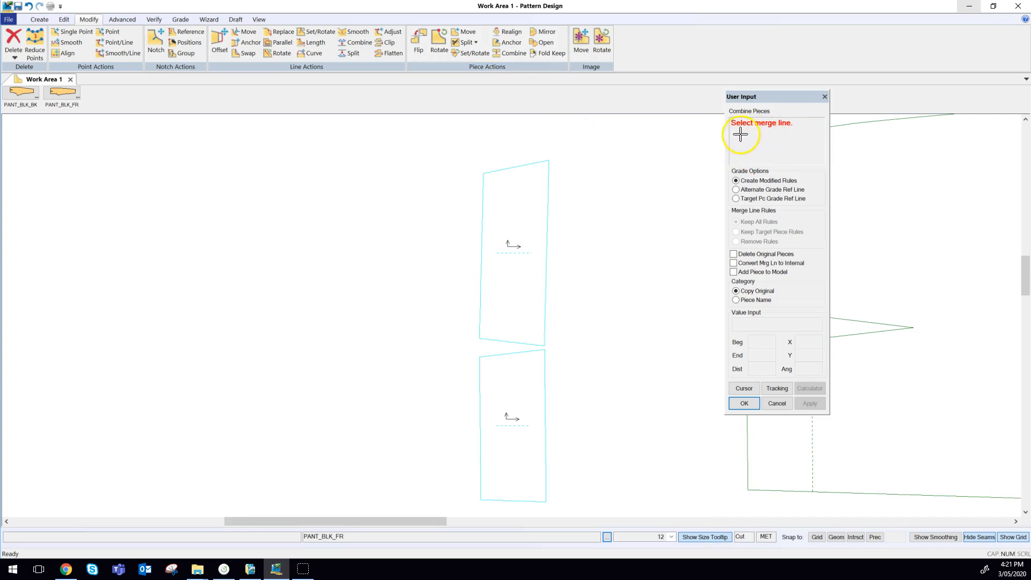
pyautogui.moveTo(675, 209)
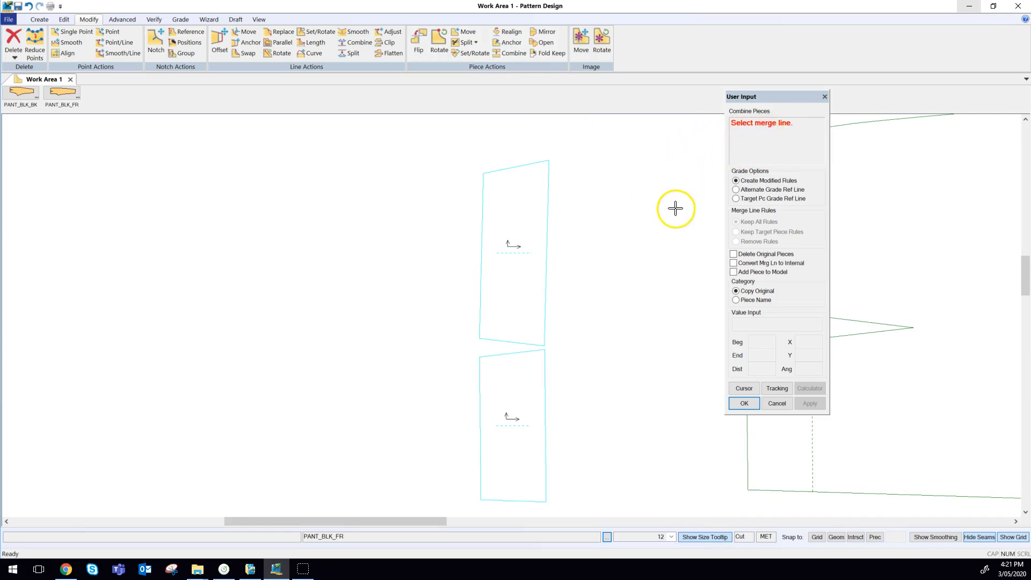
pyautogui.moveTo(735, 262)
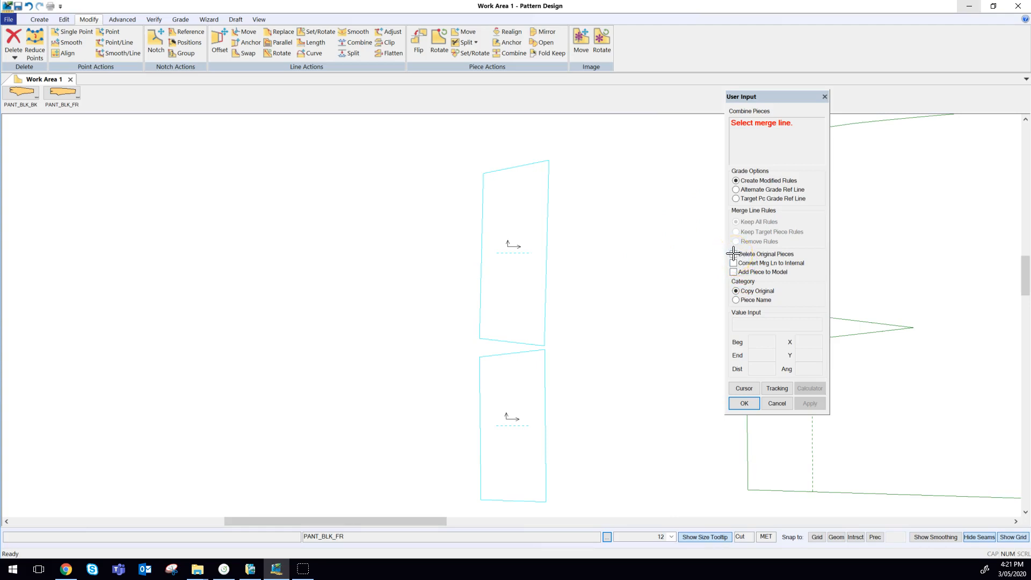
# Step: Combine the two front waist sections into piece CC_8220, deleting the original pieces
pyautogui.click(732, 254)
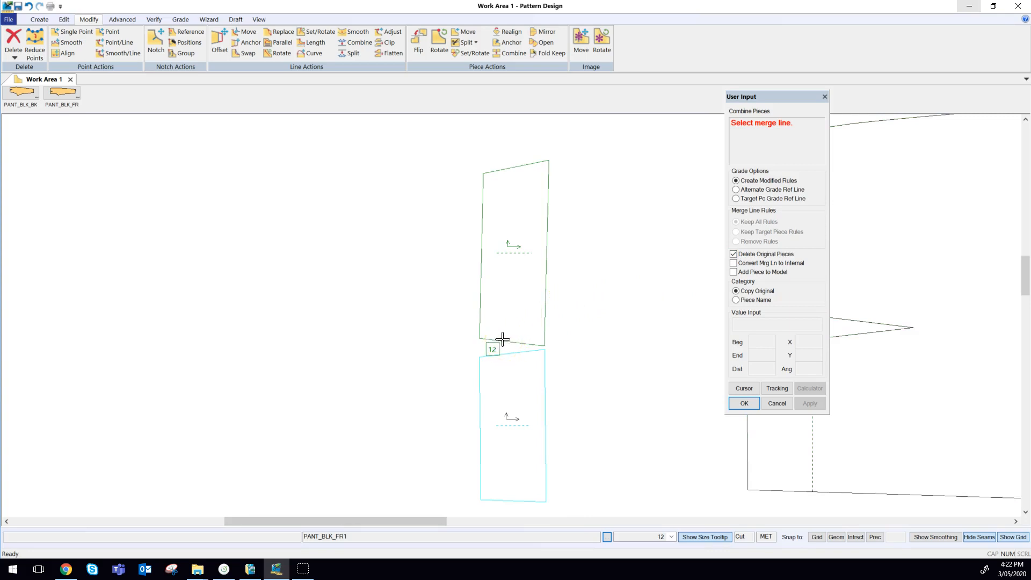
pyautogui.click(500, 355)
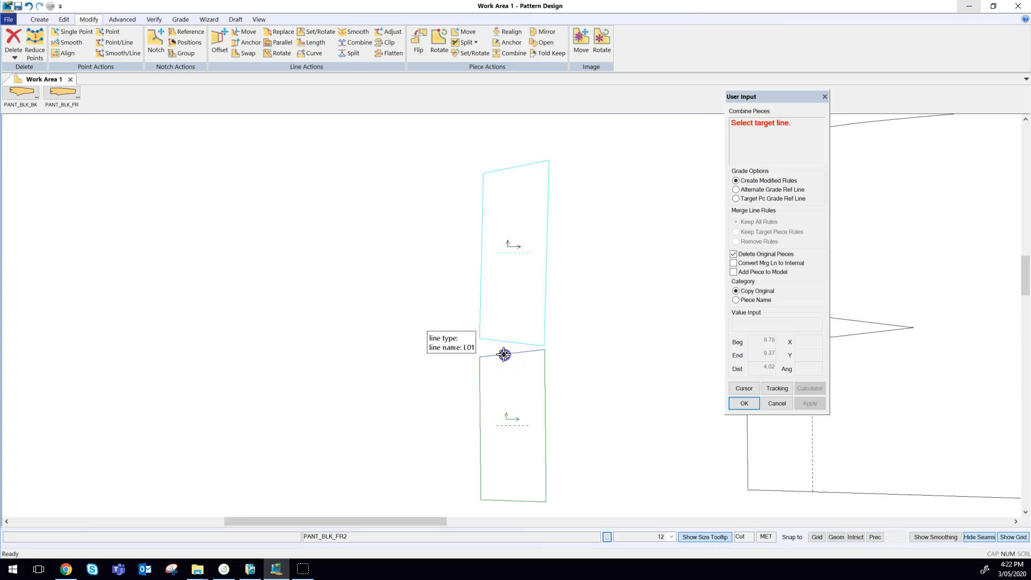
pyautogui.click(503, 354)
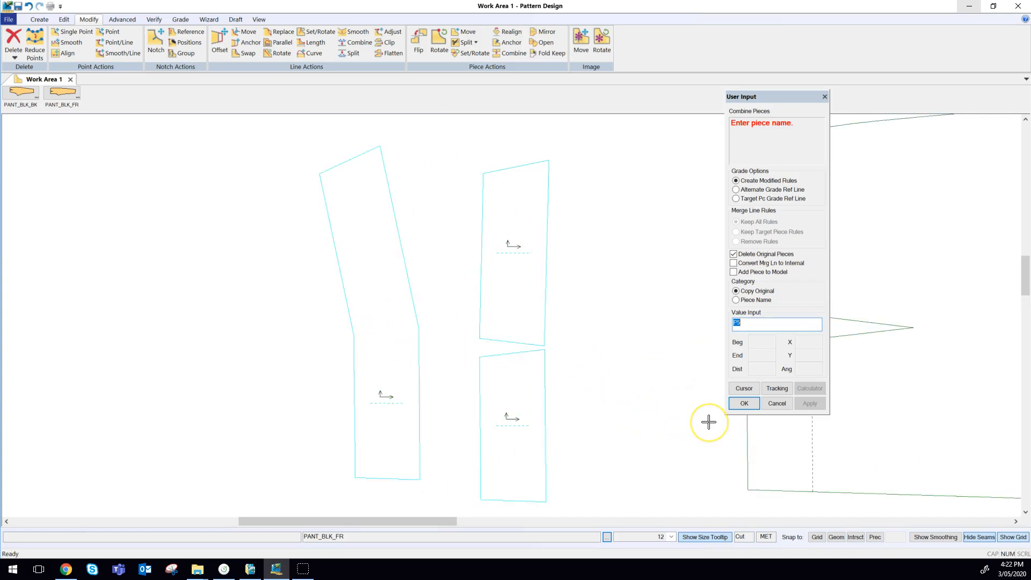
pyautogui.write('CC_8220')
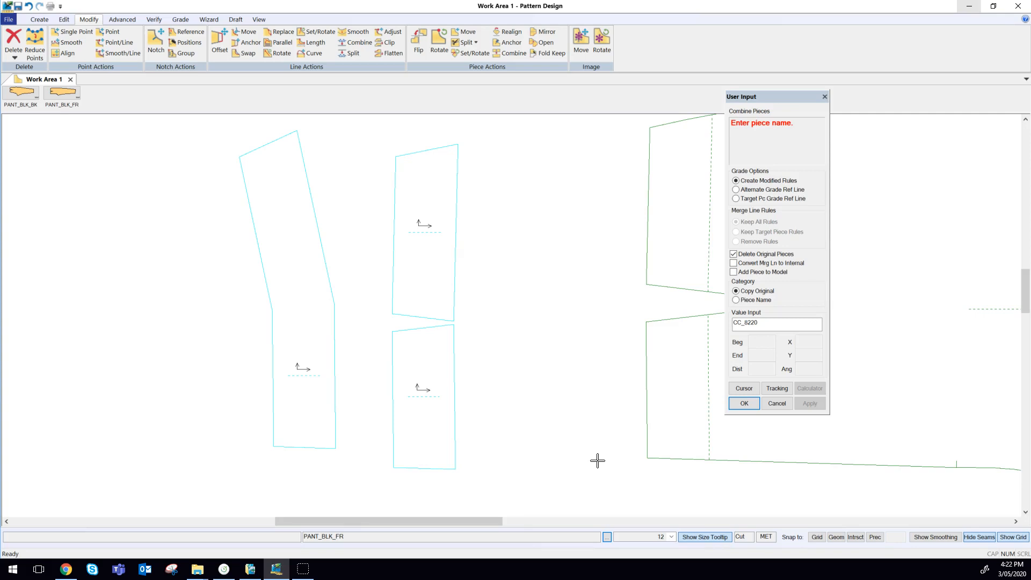
pyautogui.click(743, 403)
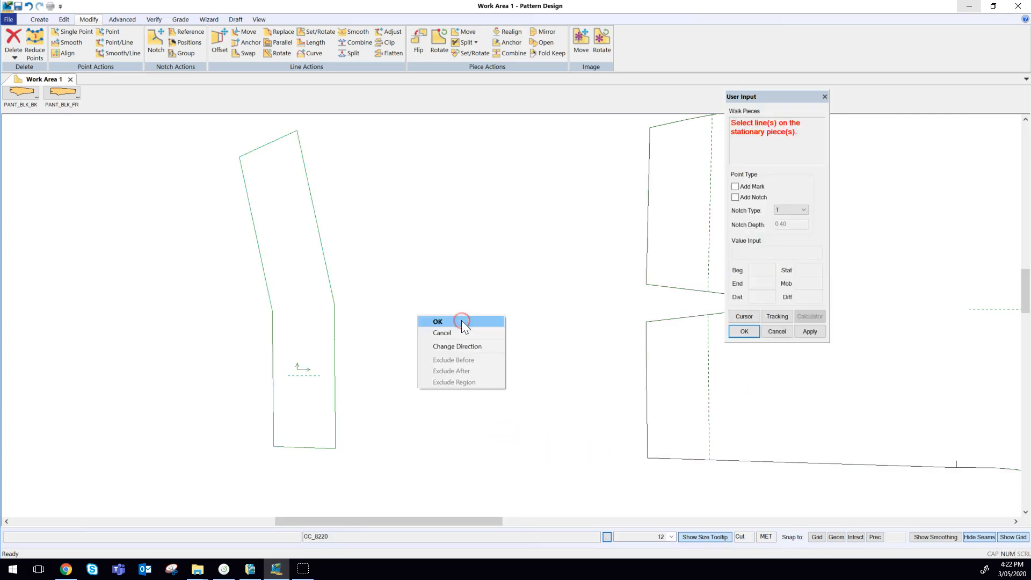
pyautogui.click(438, 320)
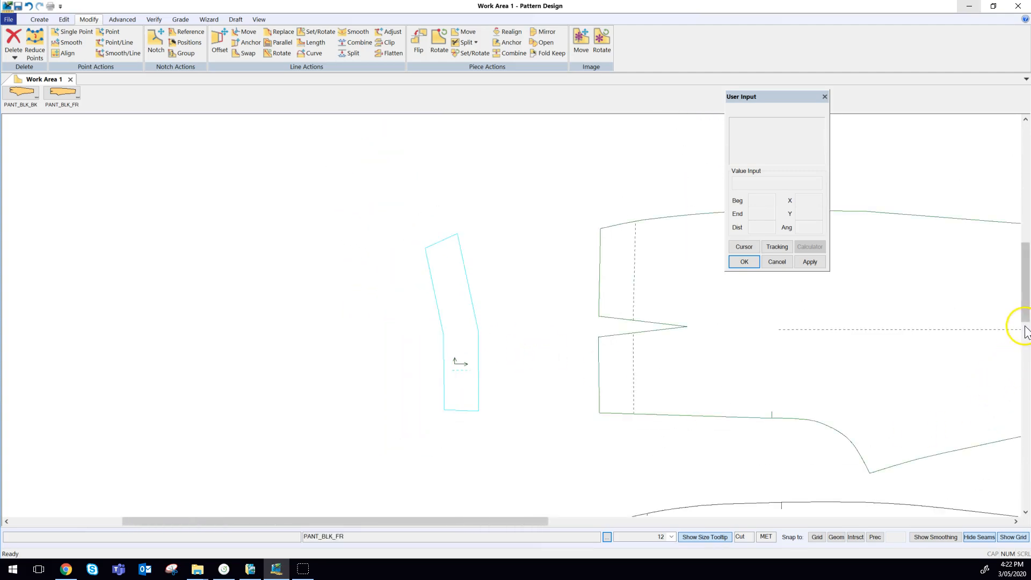
# Step: Combine the two back waist sections into piece CC_8220BKWB, deleting the originals
pyautogui.scroll(-3)
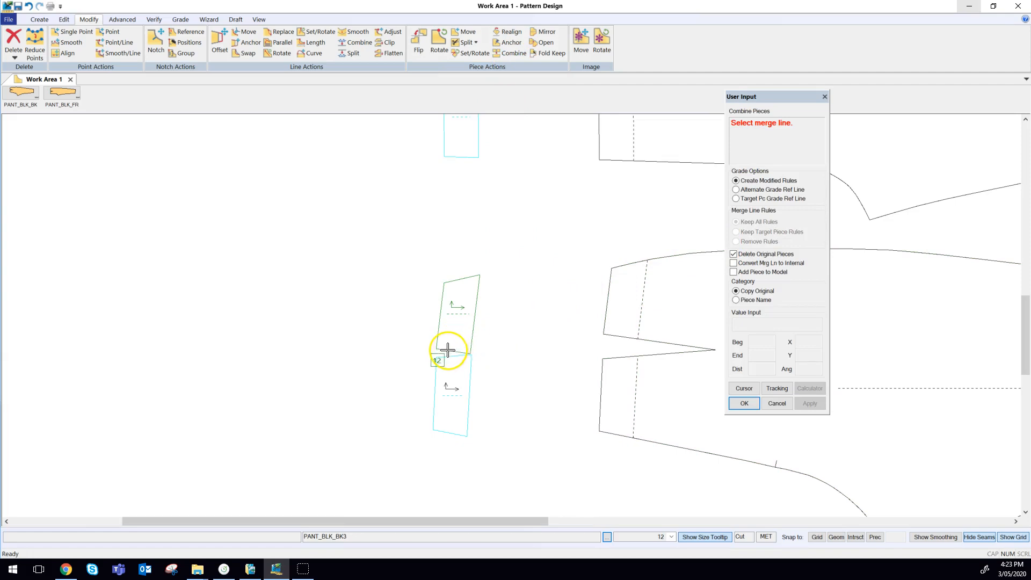
pyautogui.click(446, 352)
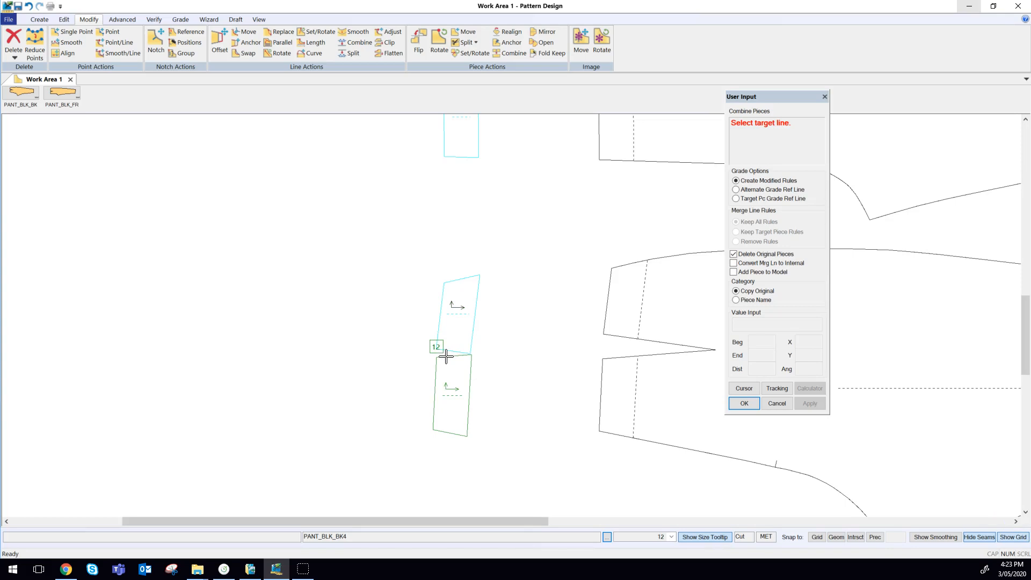
pyautogui.click(446, 356)
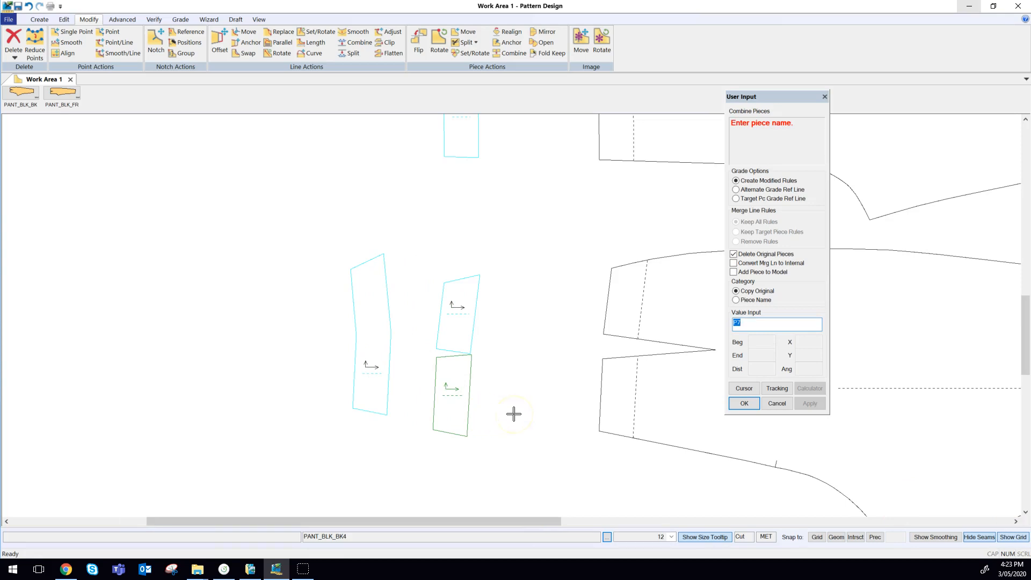
pyautogui.write('CC_BKWB')
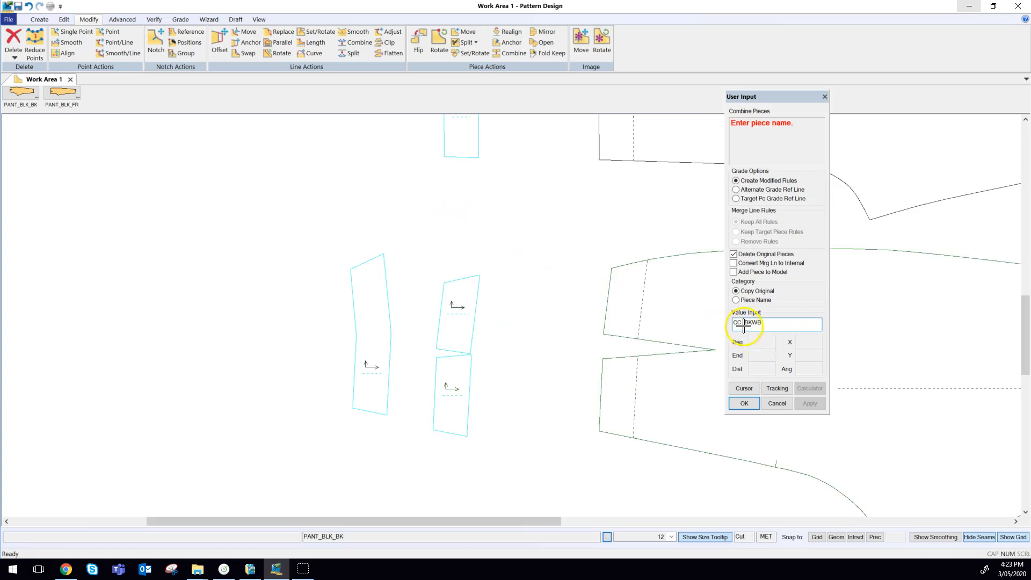
pyautogui.moveTo(877, 390)
pyautogui.write('8220')
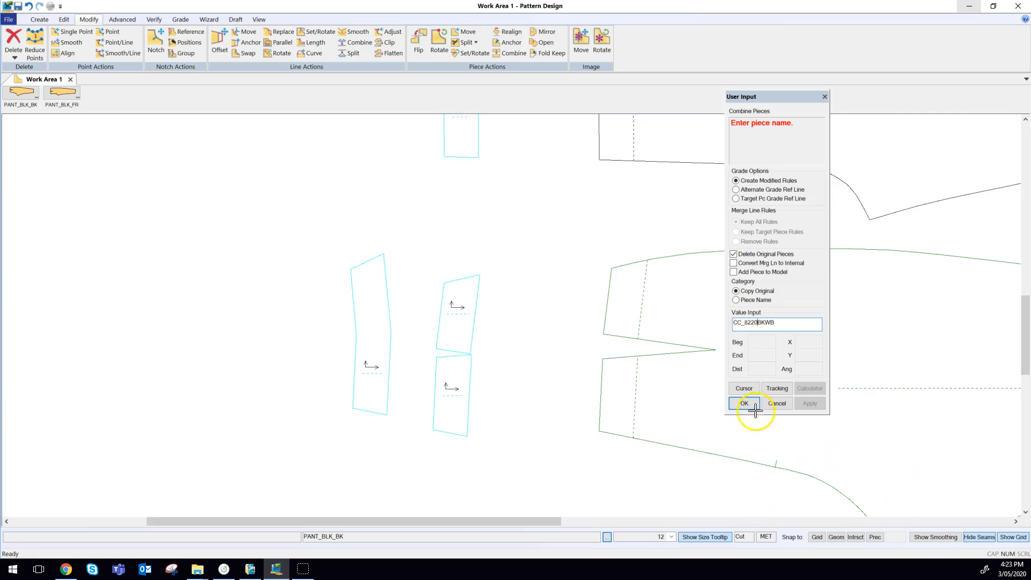
pyautogui.click(743, 402)
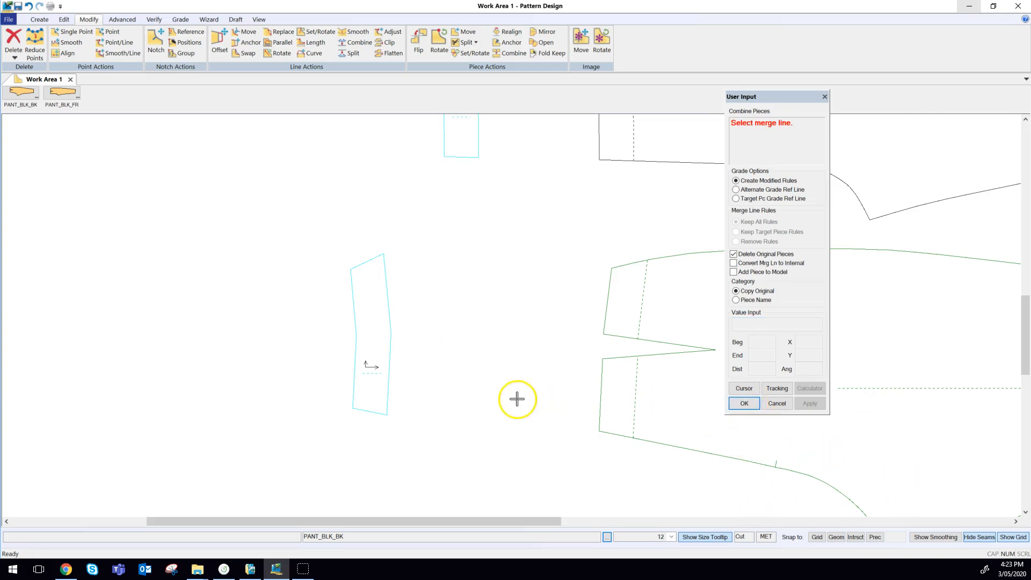
pyautogui.moveTo(500, 273)
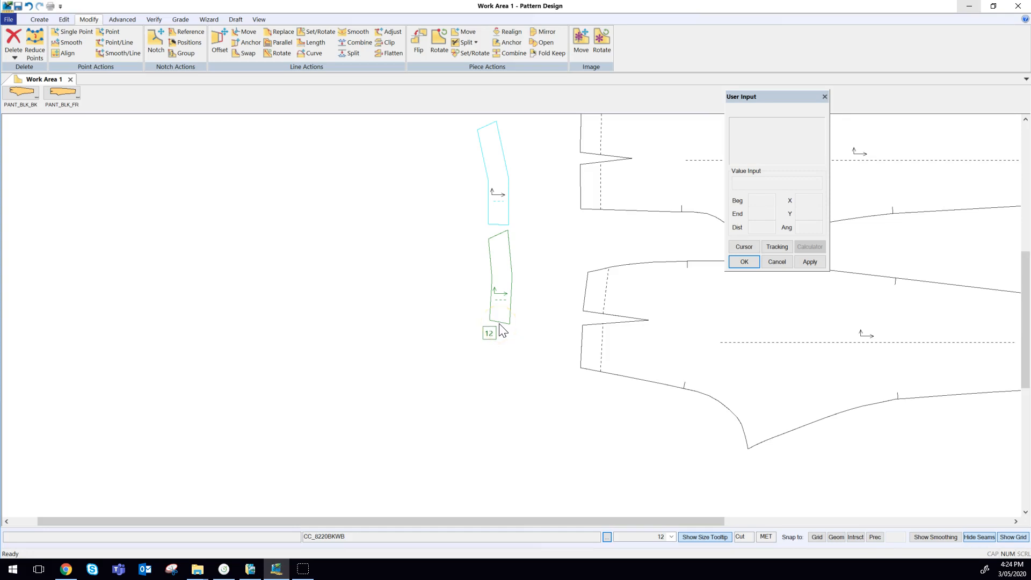
# Step: Select the CC_8220BKWB piece to move it below the front waistband
pyautogui.click(500, 322)
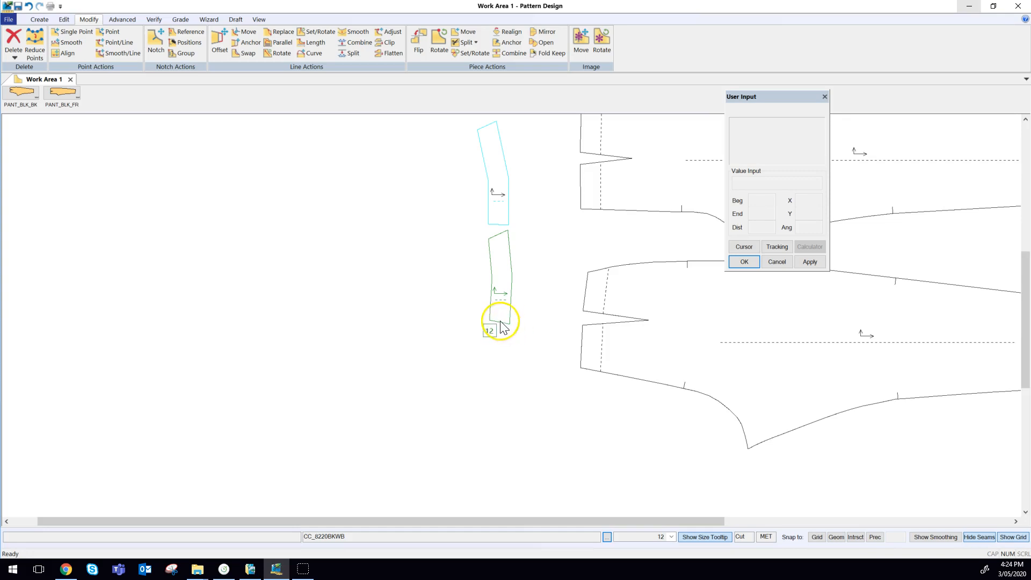